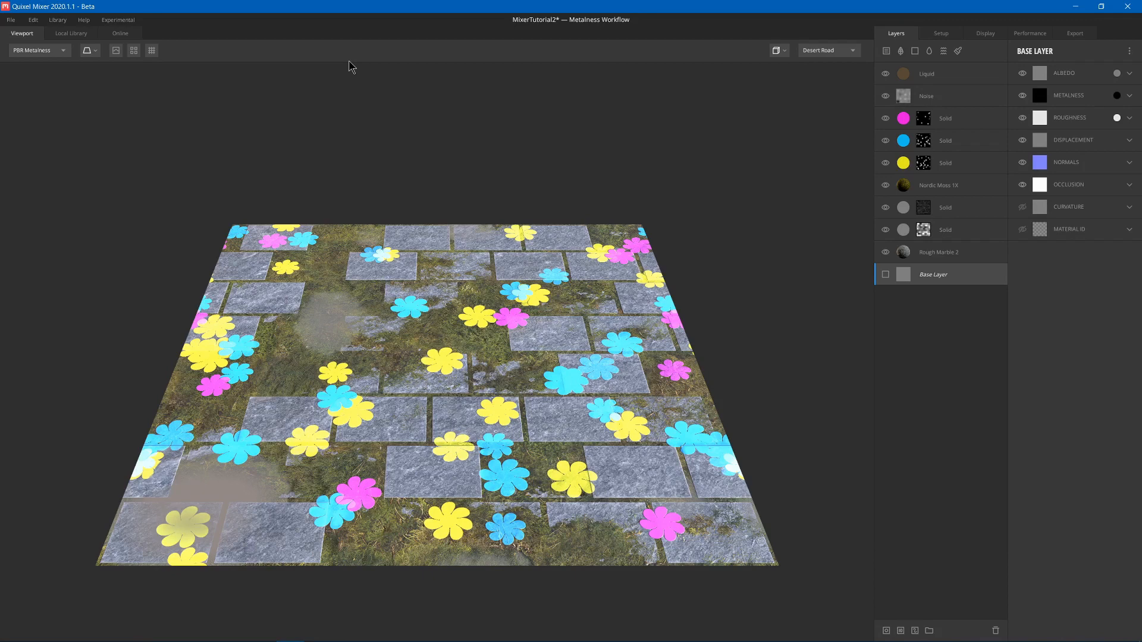
mouse_move(830, 141)
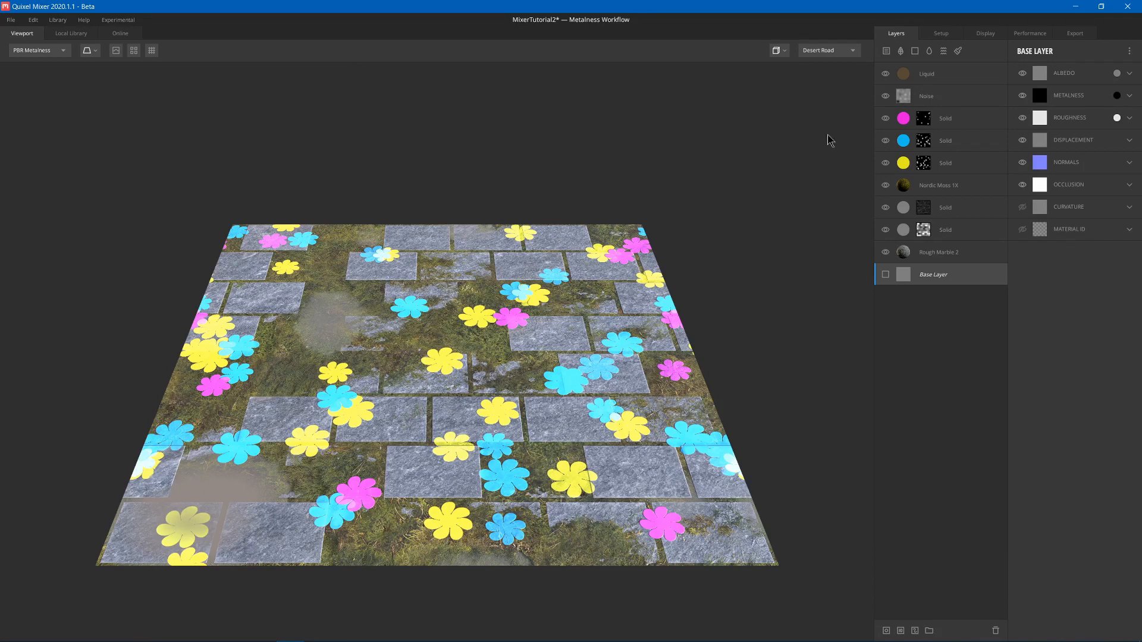
Export the mix to the local library as MixerTutorial2, category Tutorials, at 2048 px.
left_click(1074, 32)
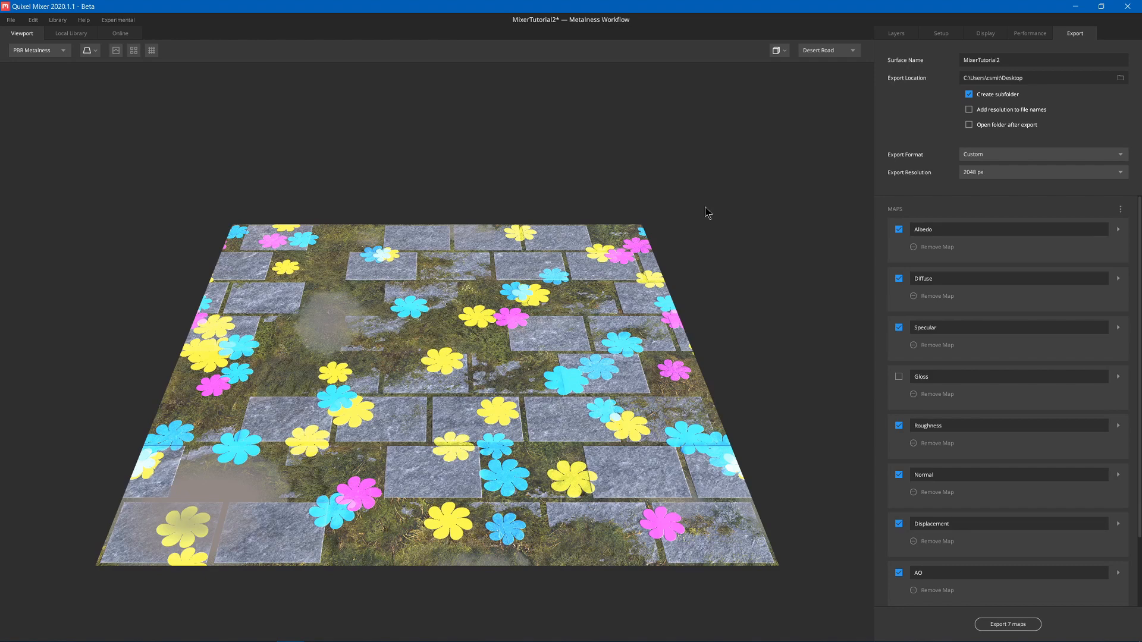
left_click(895, 32)
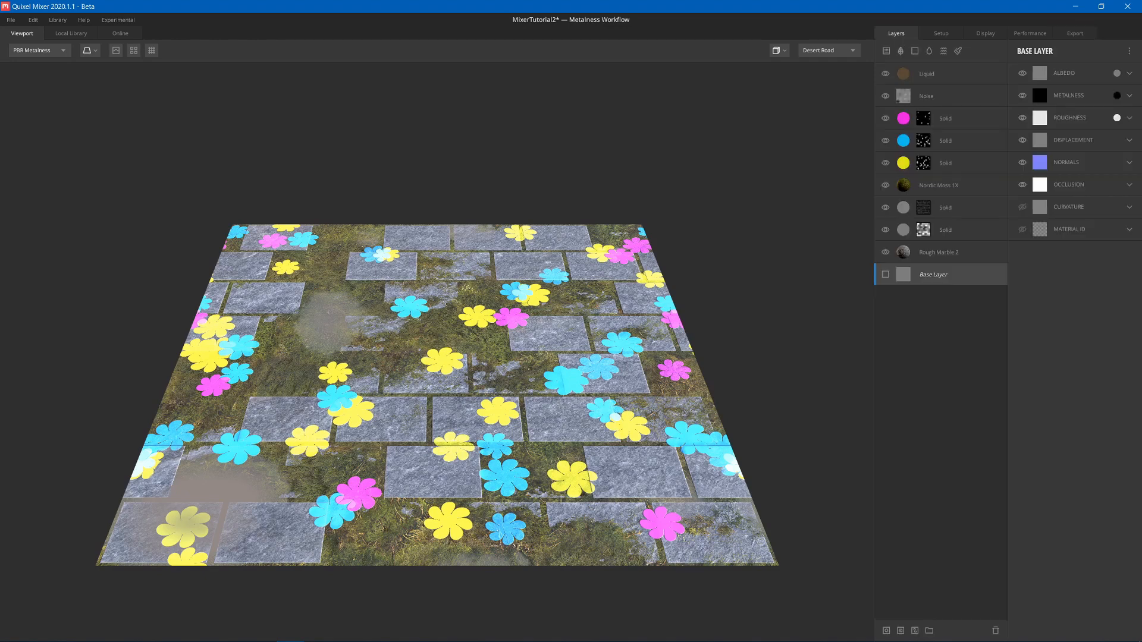
left_click(11, 19)
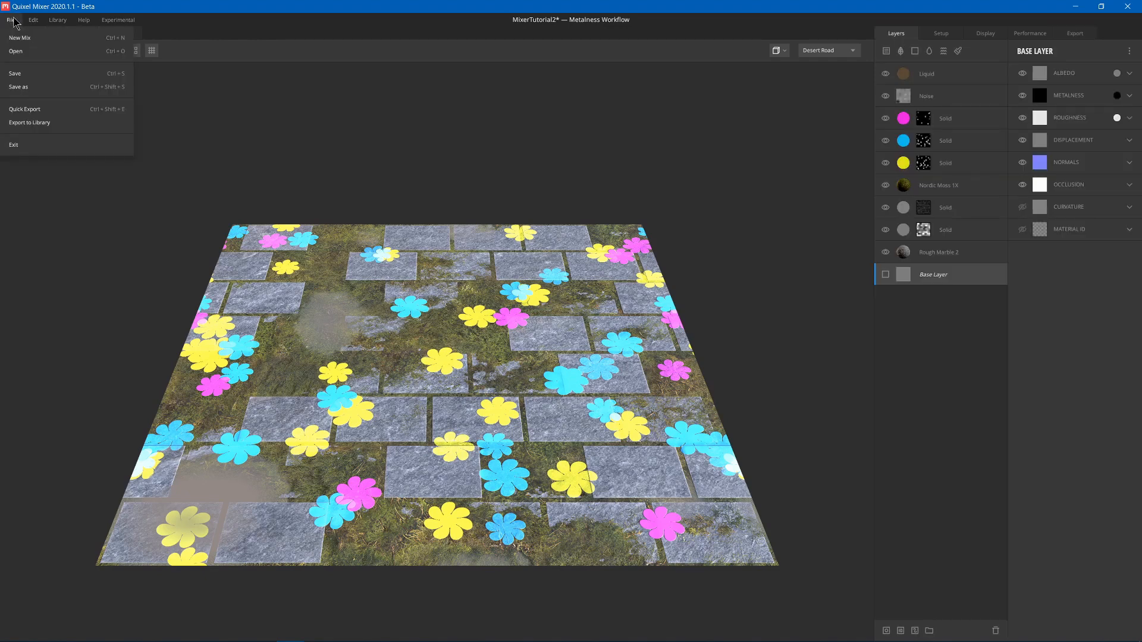
mouse_move(24, 108)
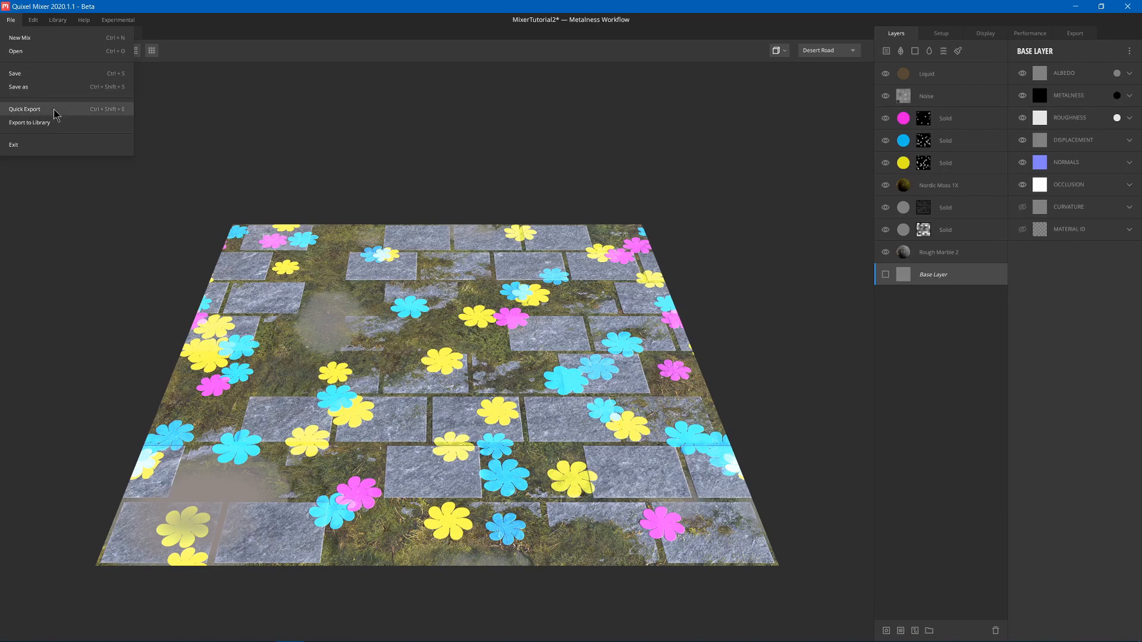
mouse_move(31, 129)
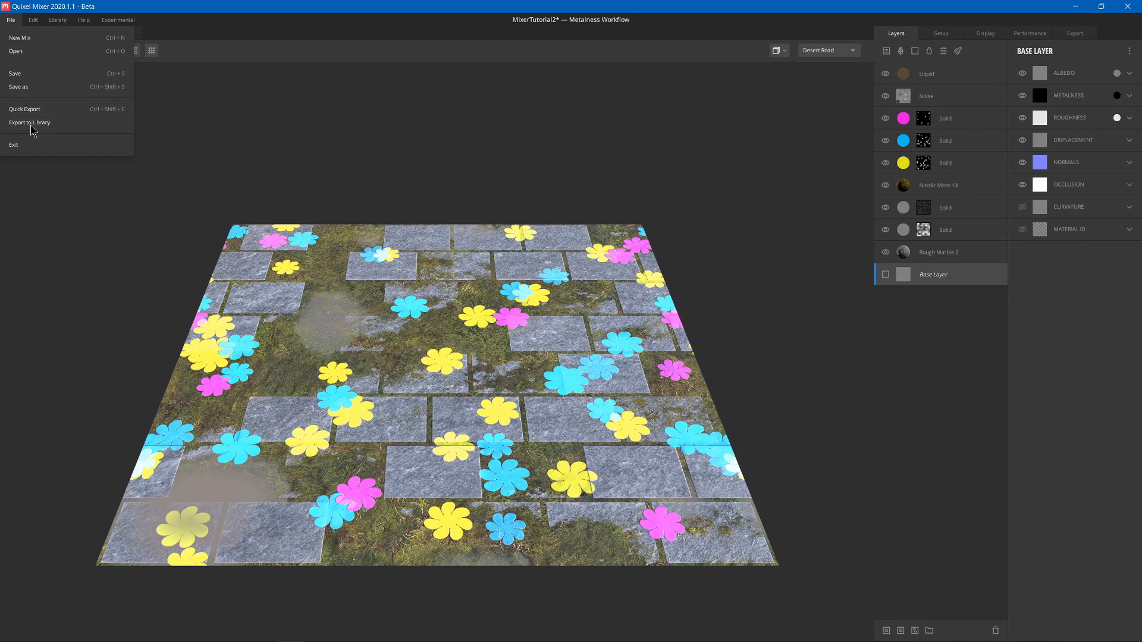
left_click(29, 123)
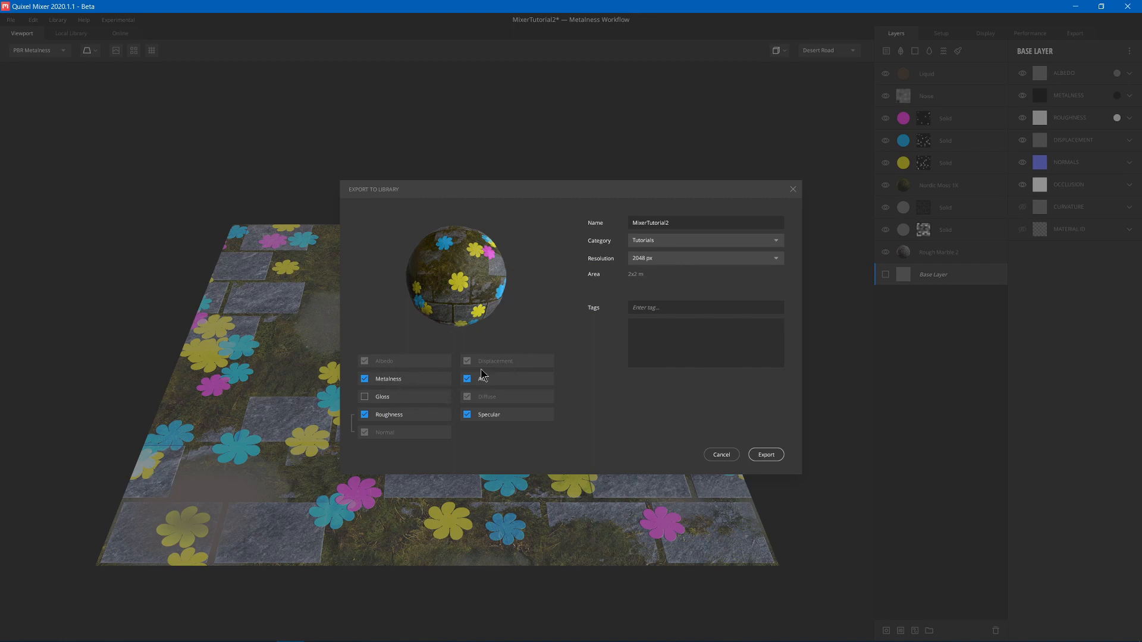
mouse_move(393, 419)
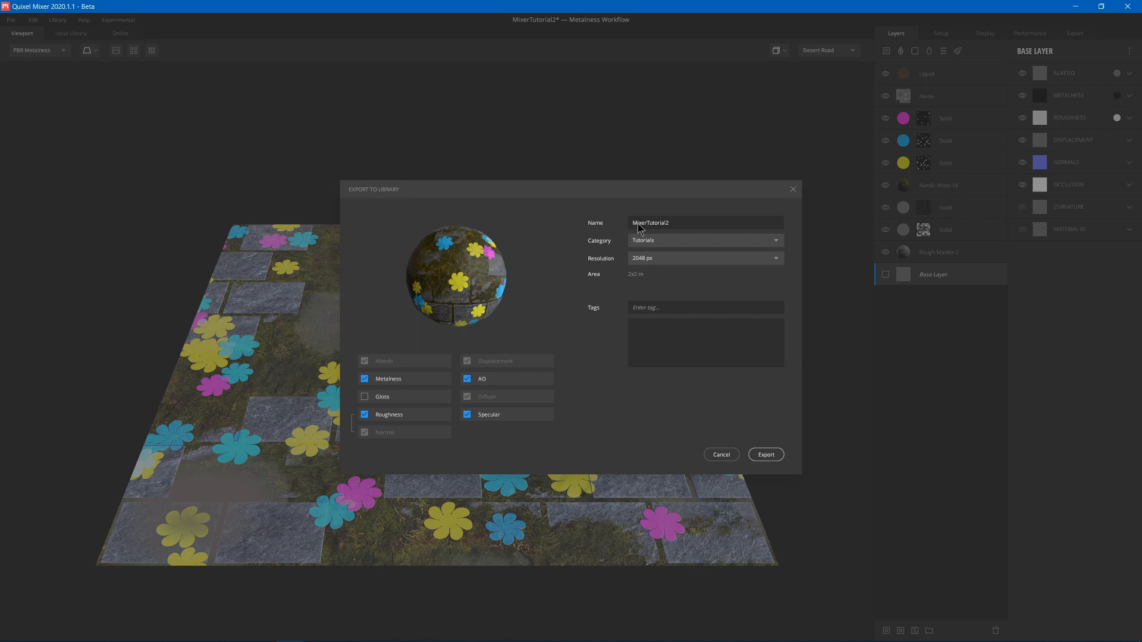
left_click(704, 241)
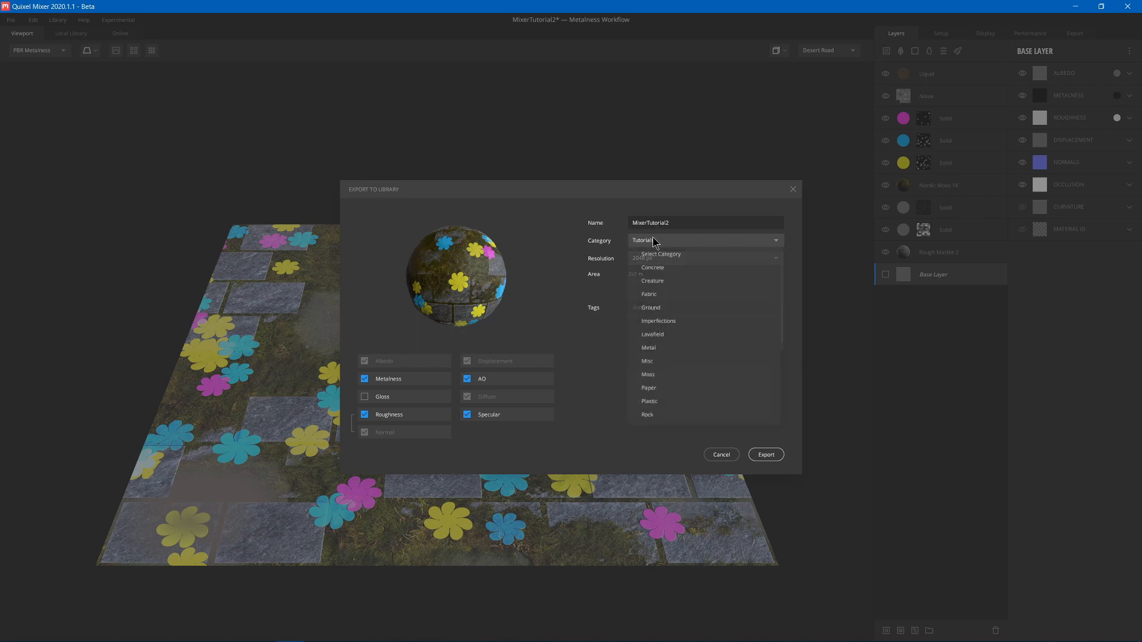
scroll("down", 3)
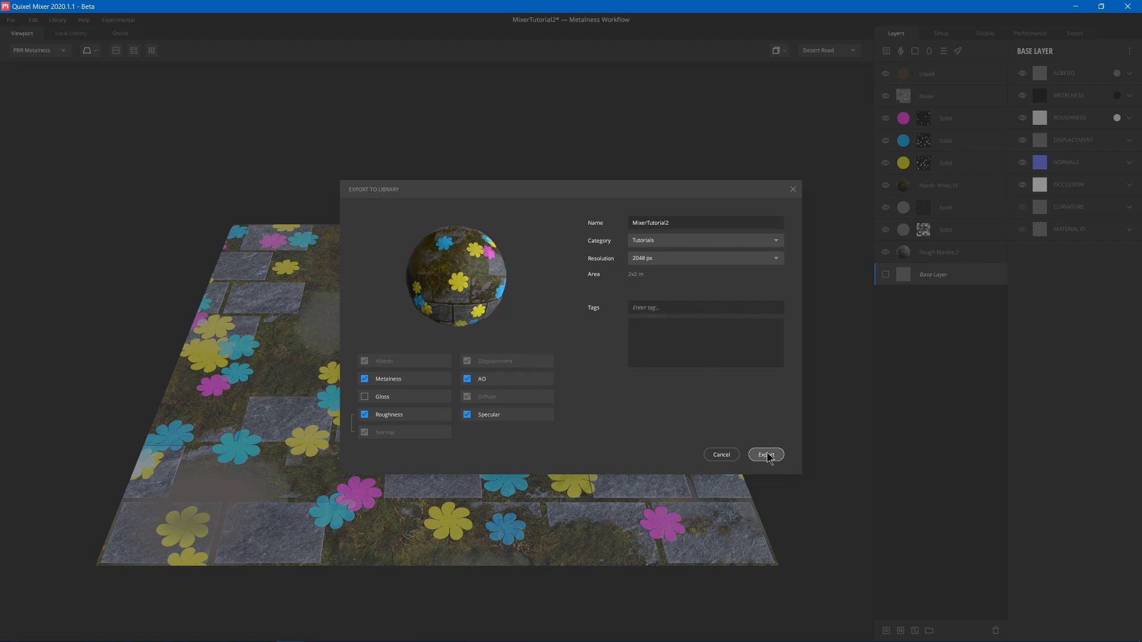
left_click(766, 454)
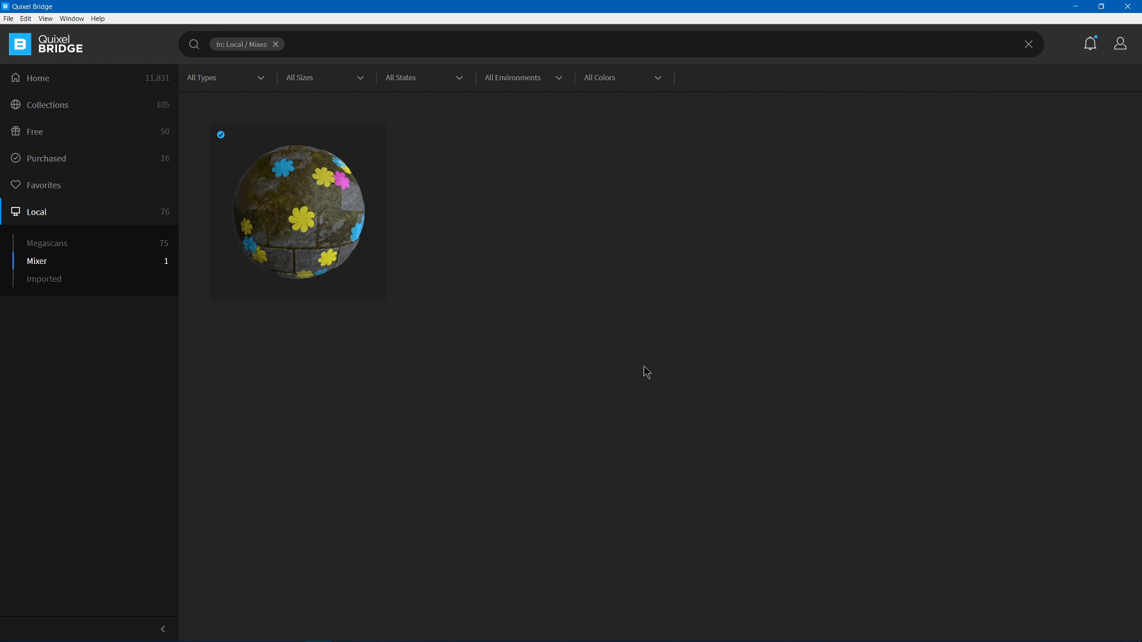
left_click(25, 19)
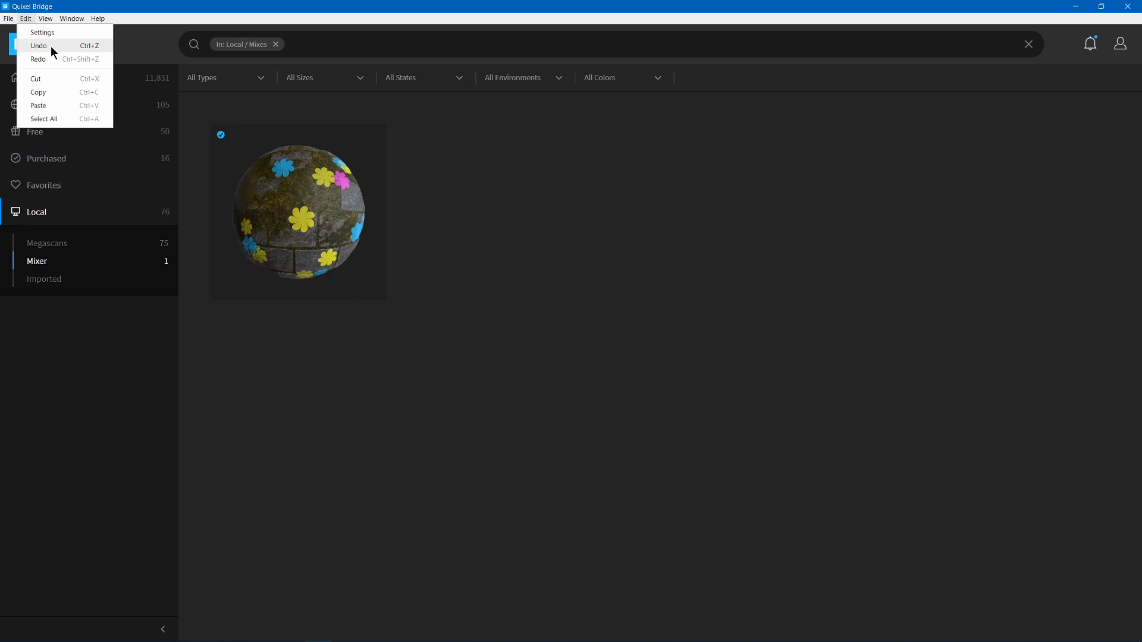
left_click(42, 33)
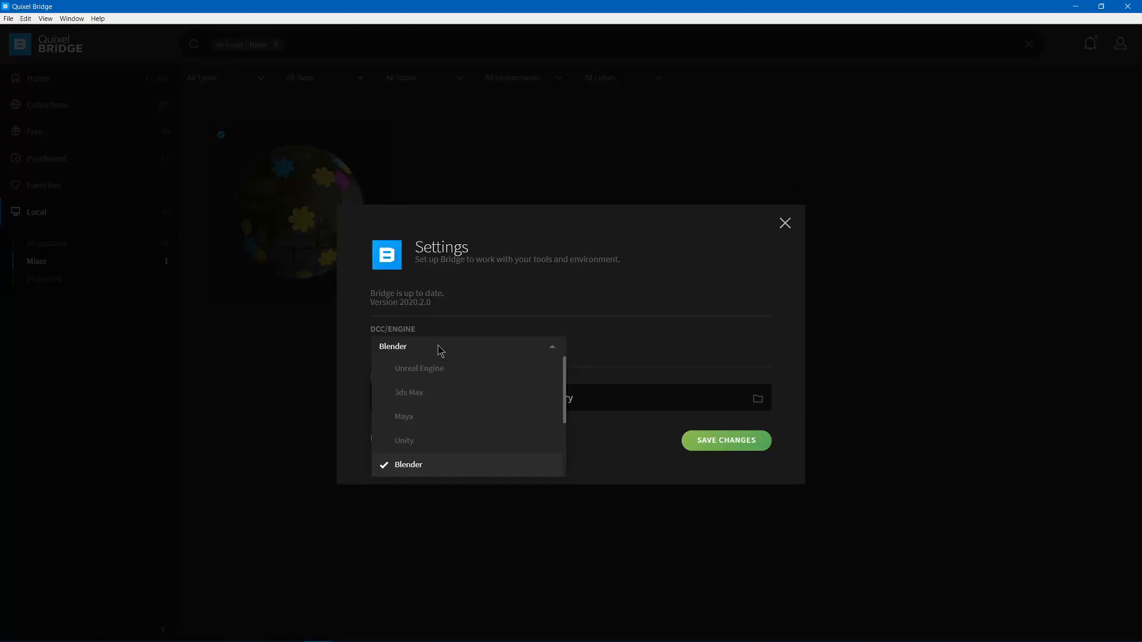
left_click(784, 223)
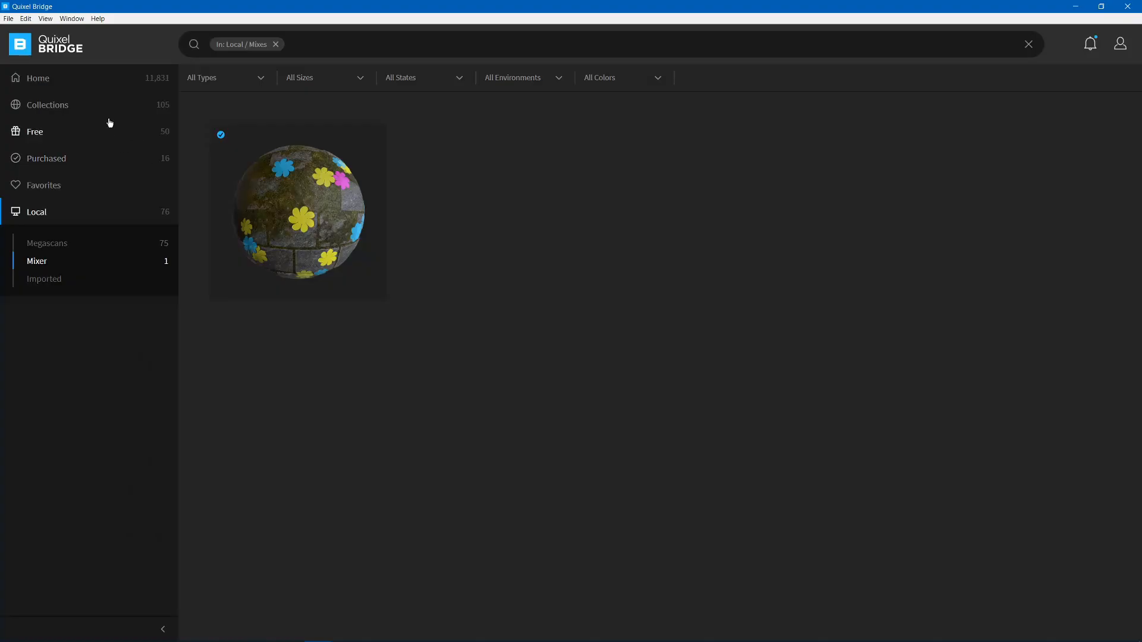
mouse_move(37, 272)
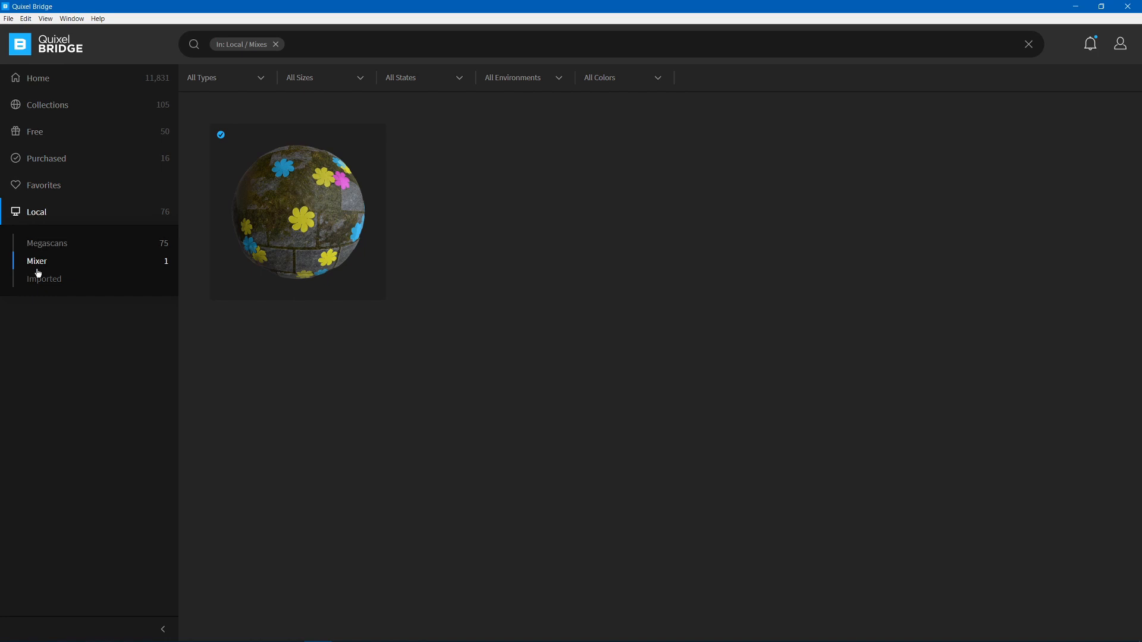
mouse_move(288, 211)
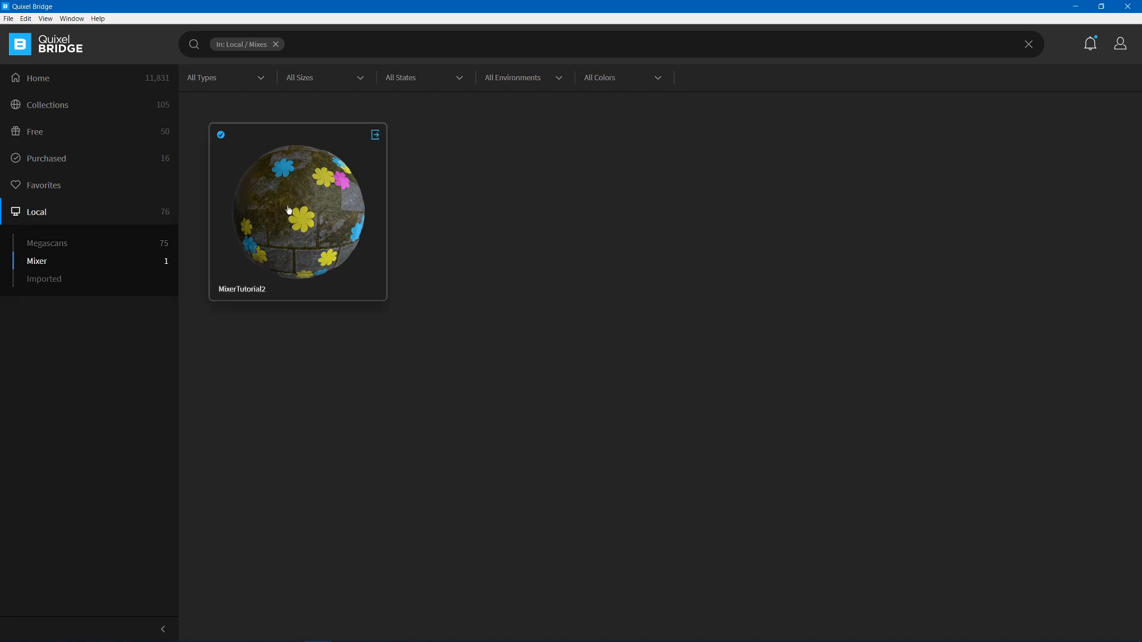
mouse_move(134, 116)
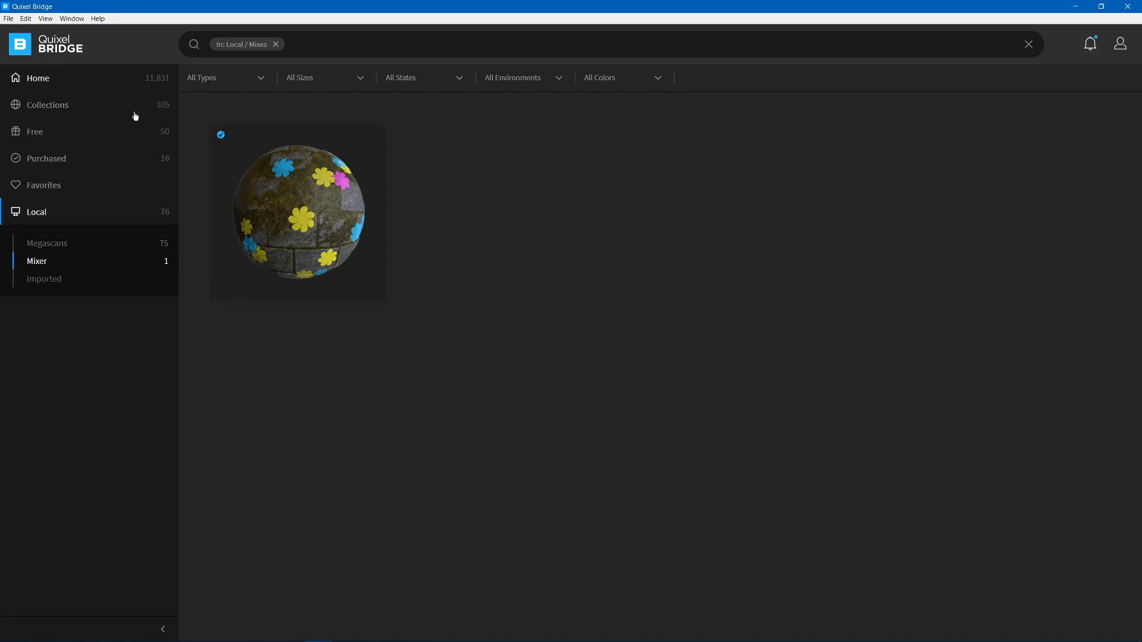
Select MixerTutorial2 and set its export to Blender with 2K JPEG textures.
left_click(36, 78)
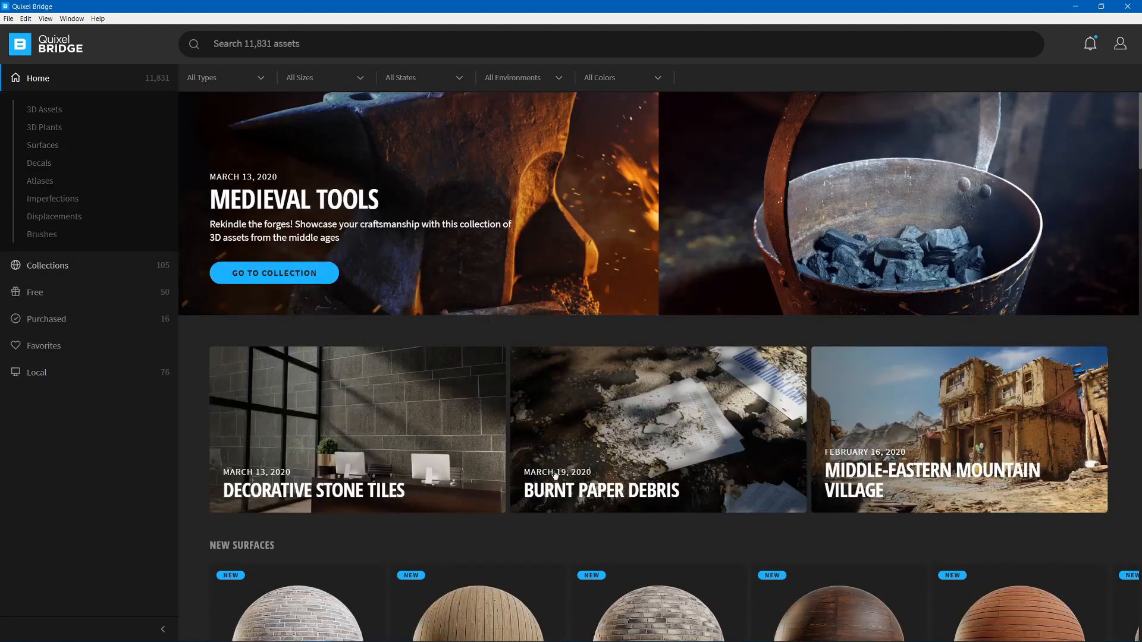
left_click(35, 373)
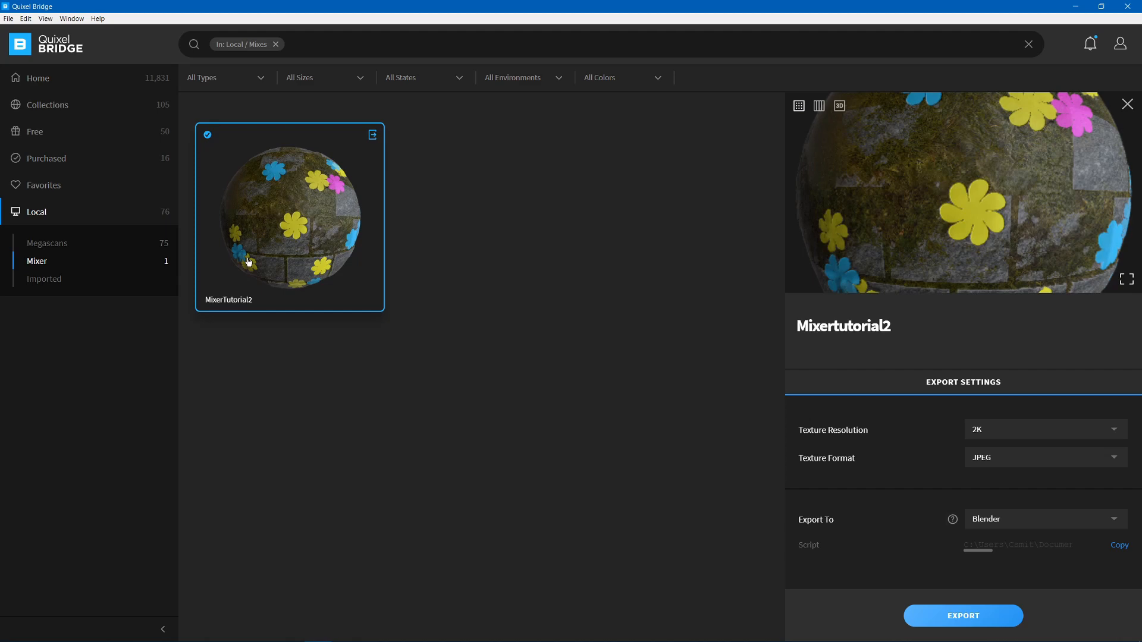
scroll("down", 3)
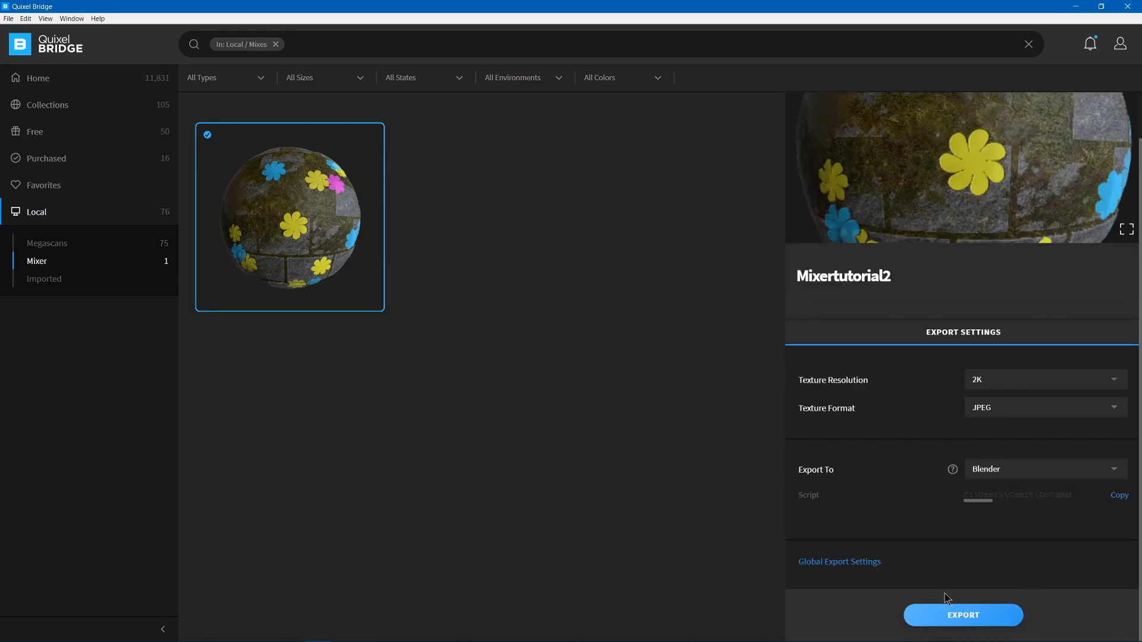
left_click(838, 562)
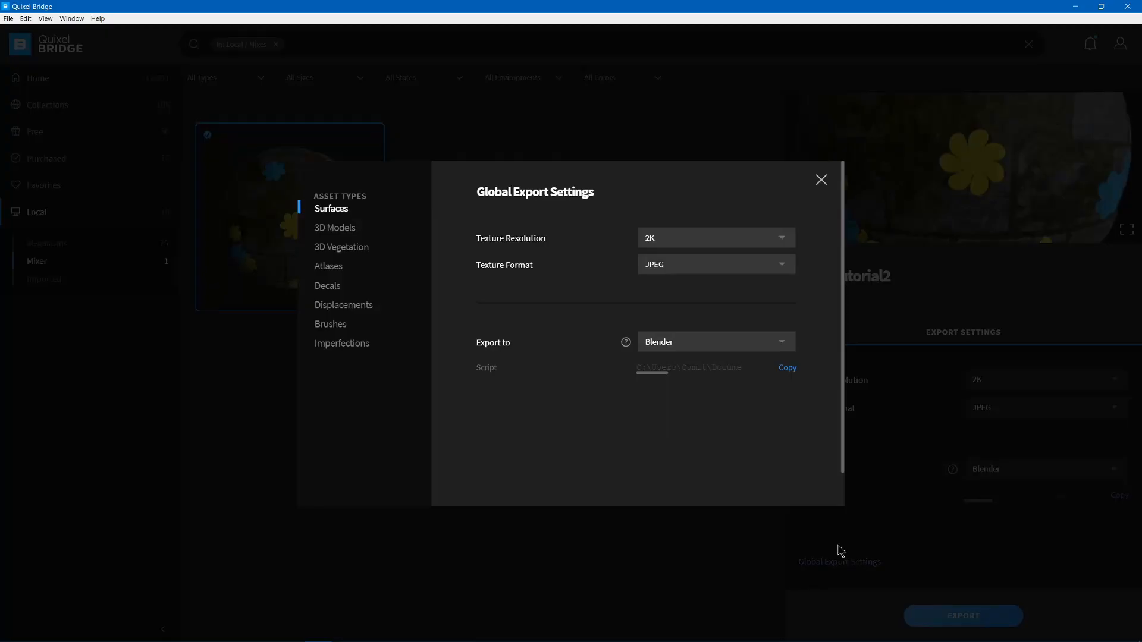
left_click(821, 180)
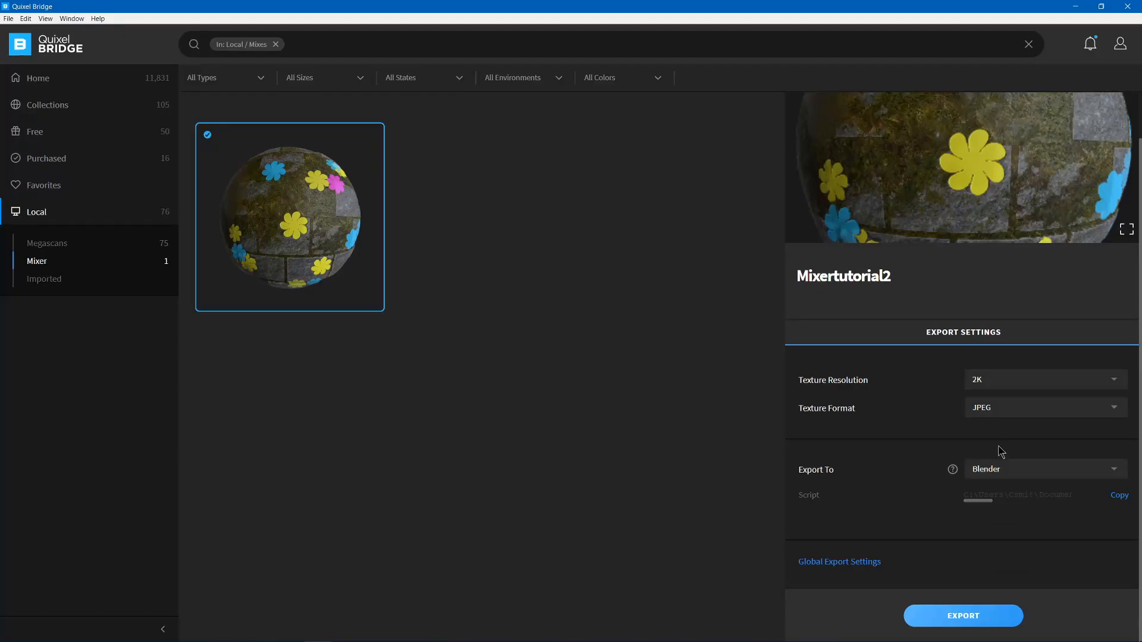
mouse_move(820, 477)
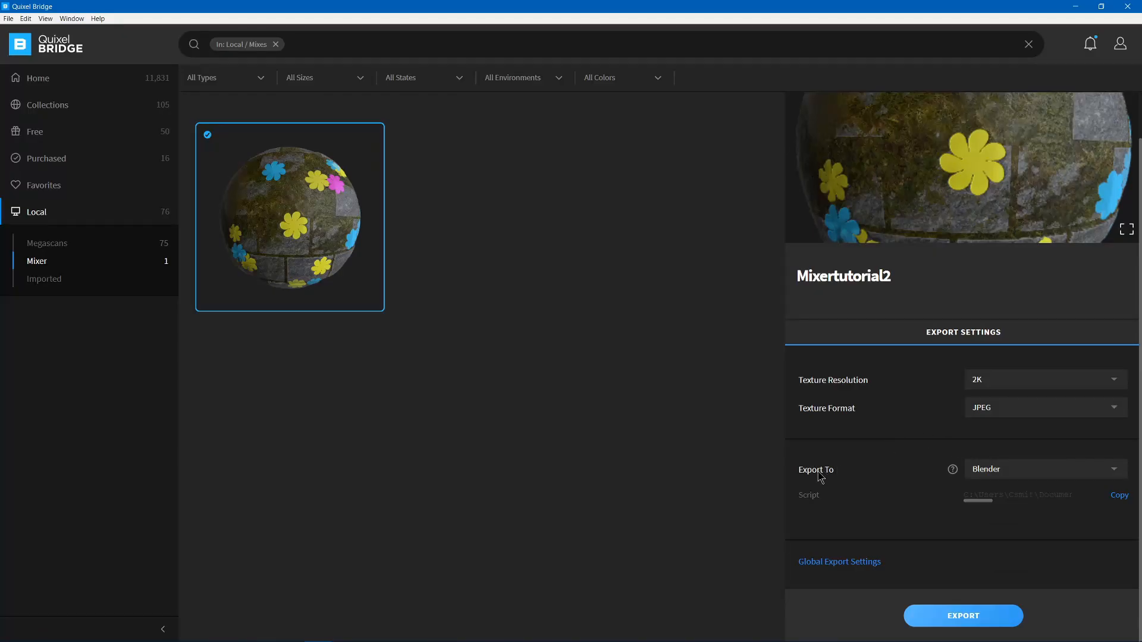
left_click(1044, 468)
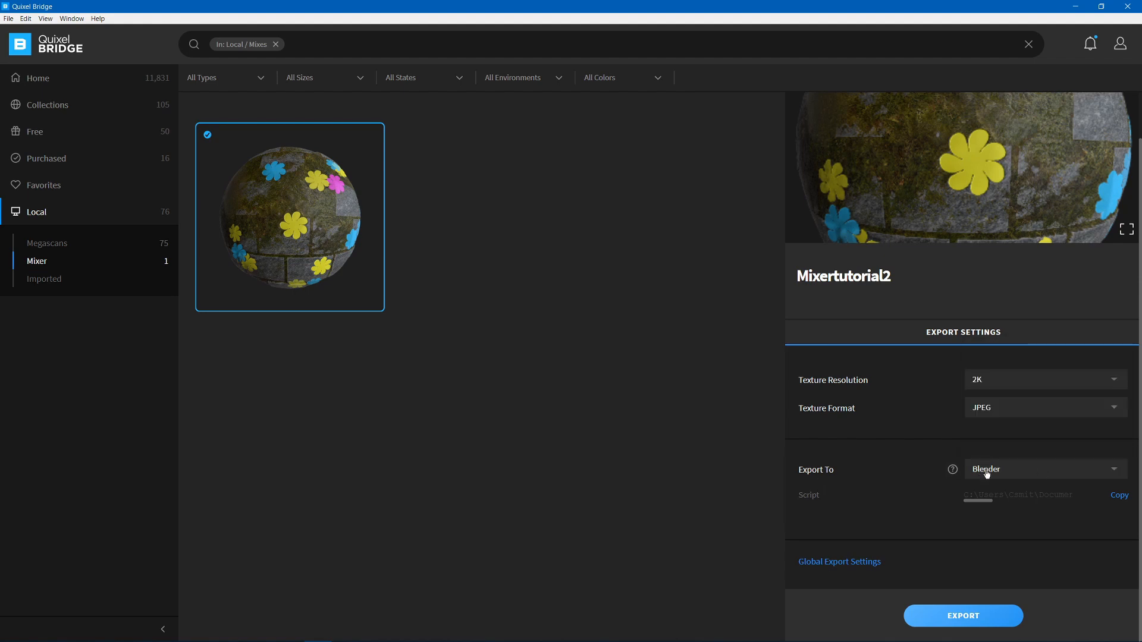
mouse_move(1002, 475)
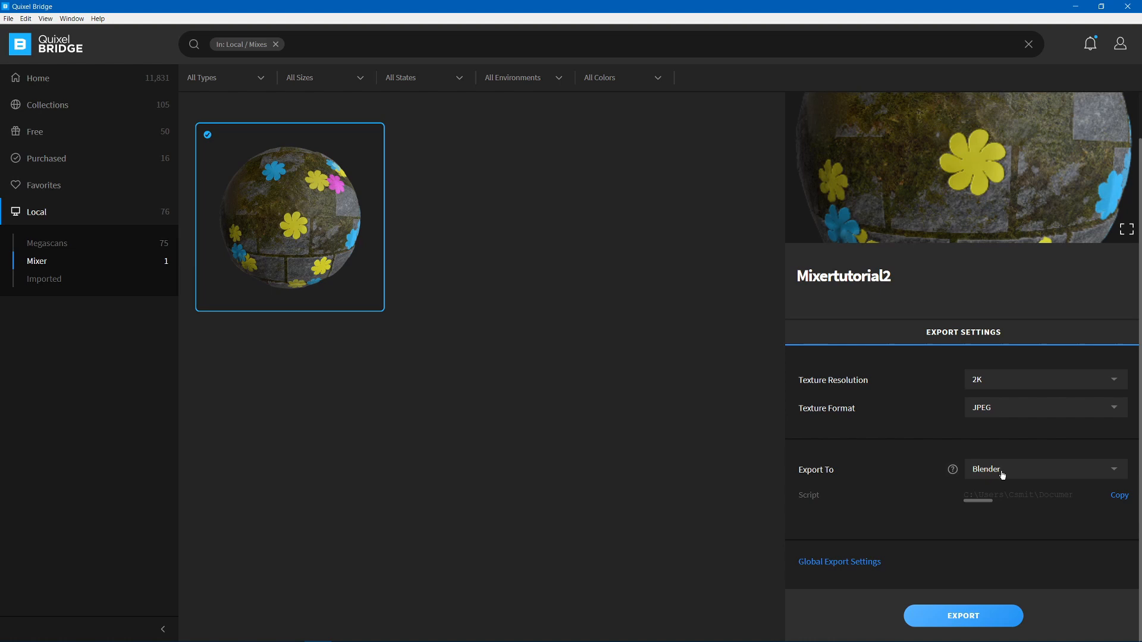
mouse_move(1020, 505)
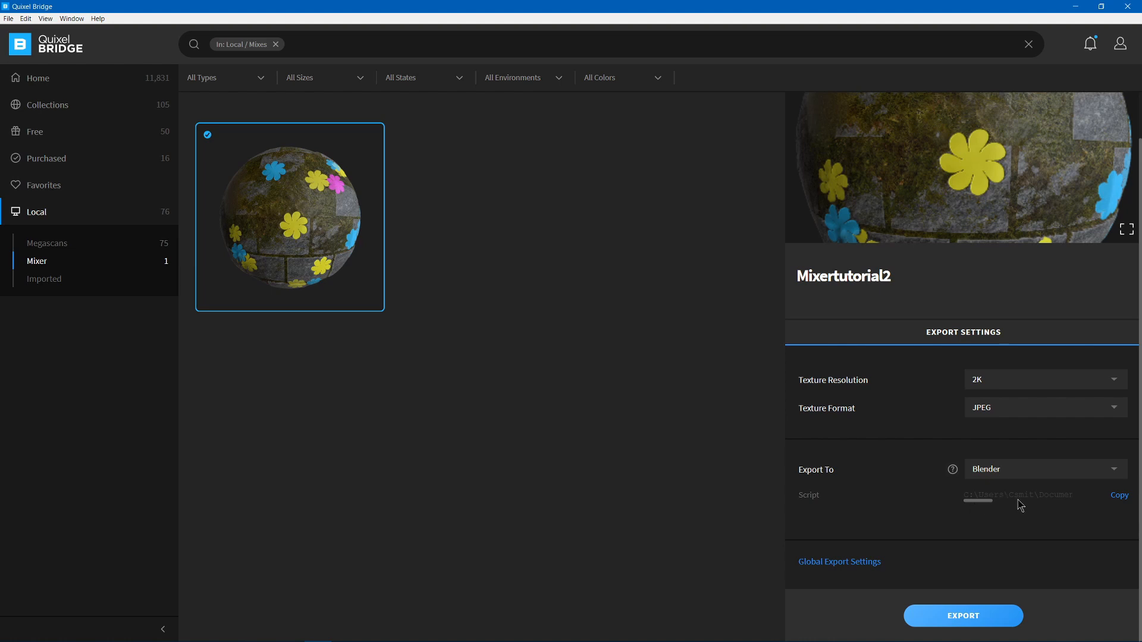
left_click(1044, 468)
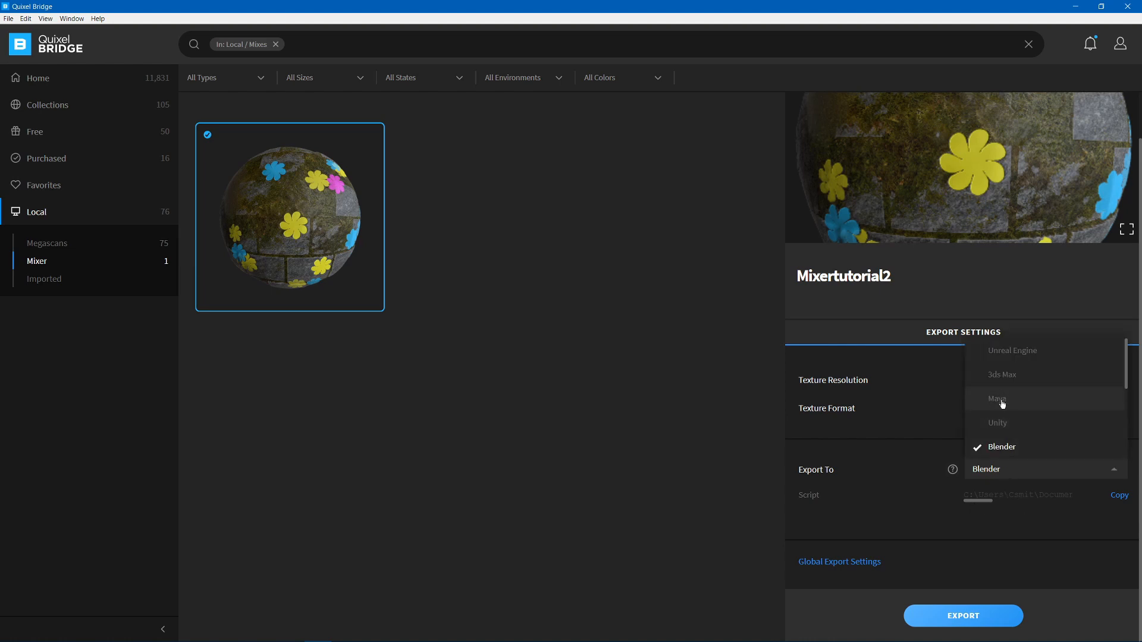
left_click(996, 399)
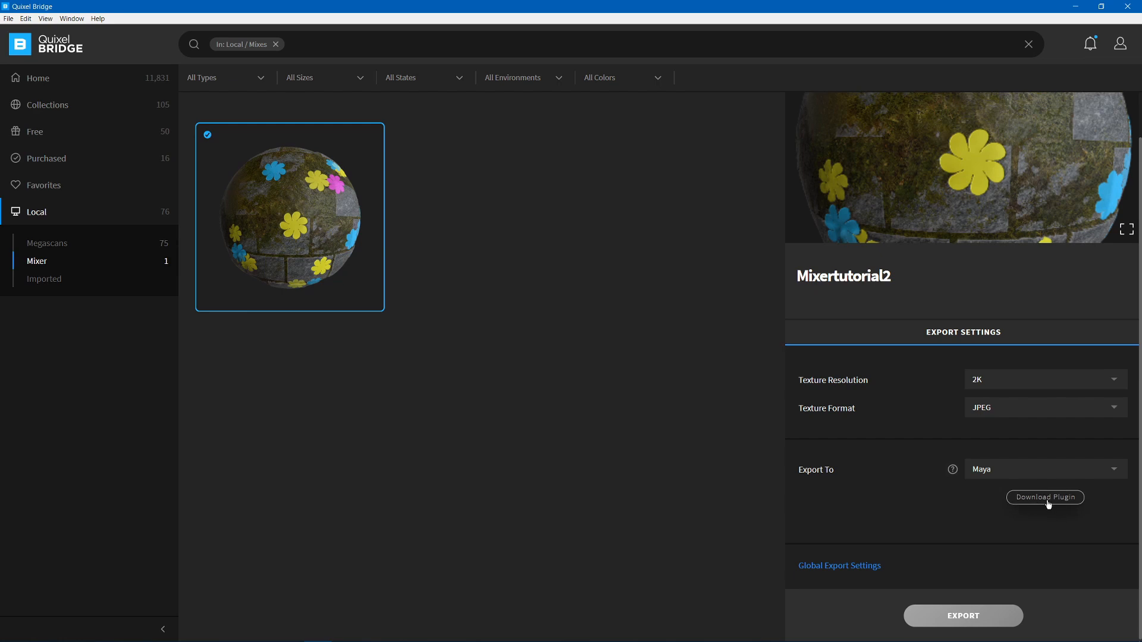
left_click(1045, 469)
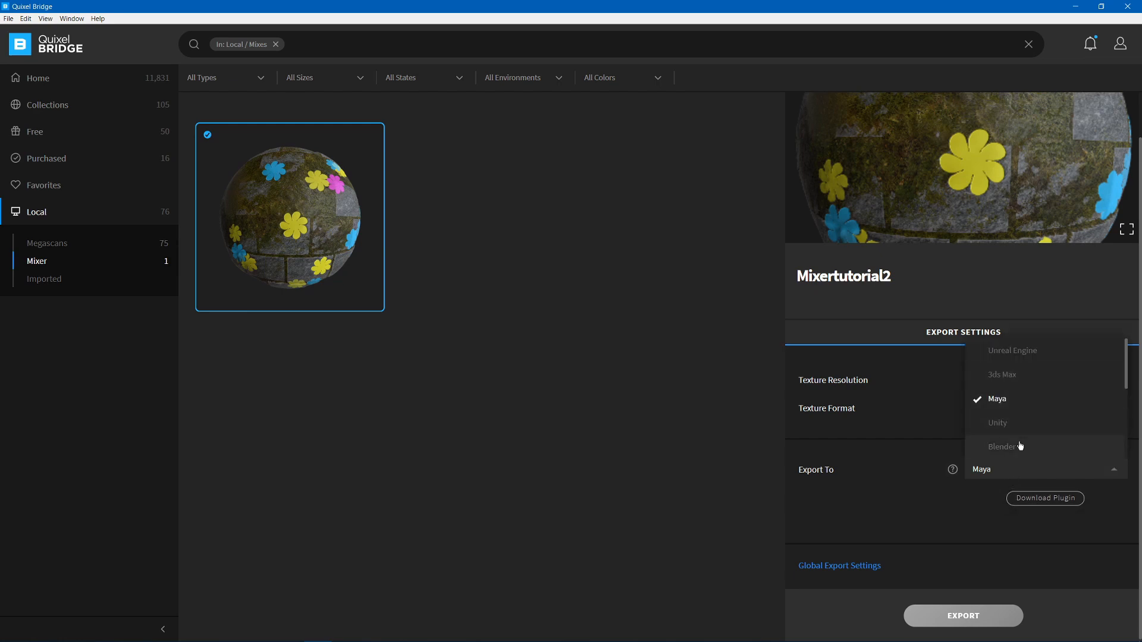
left_click(1002, 447)
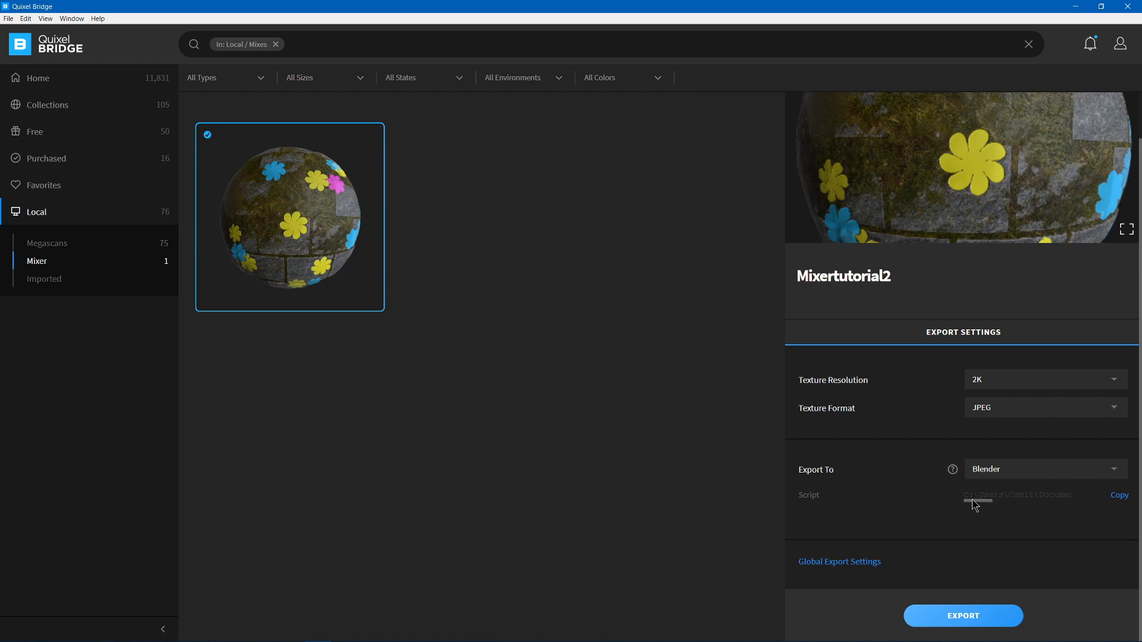
mouse_move(947, 495)
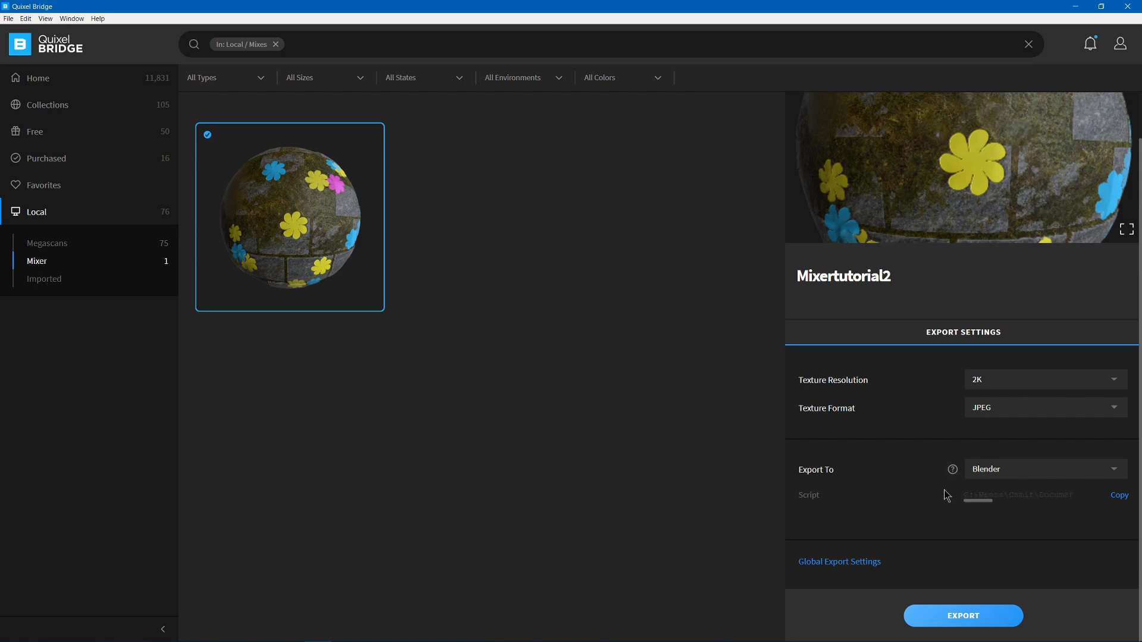
left_click(1119, 495)
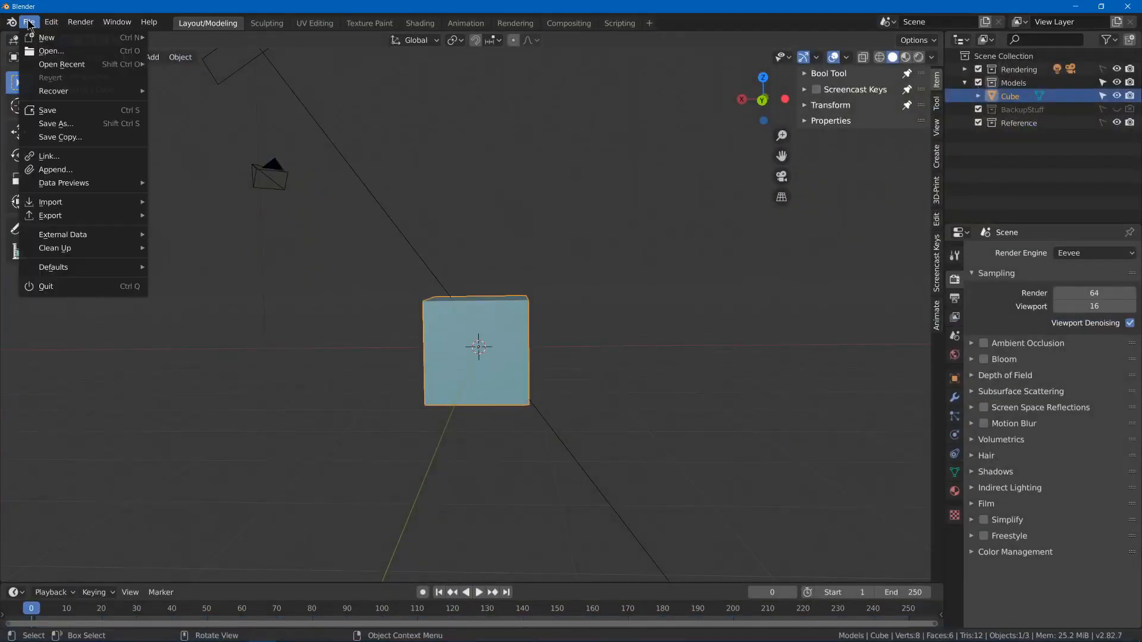
Install the MSLiveLink.zip add-on from Blender's Preferences.
left_click(50, 22)
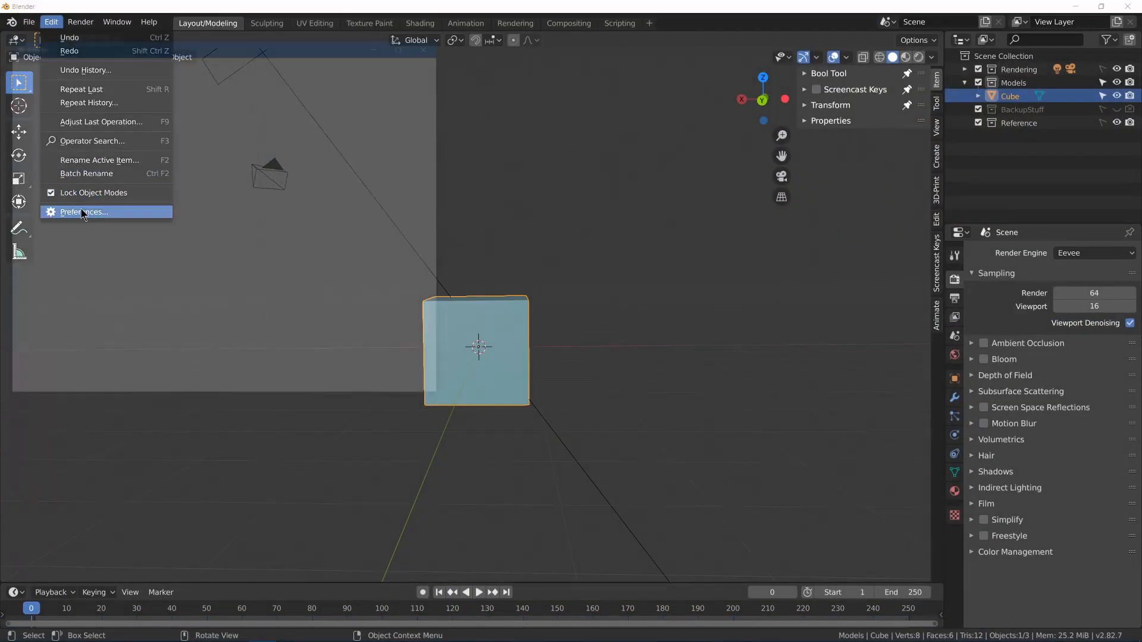
left_click(85, 211)
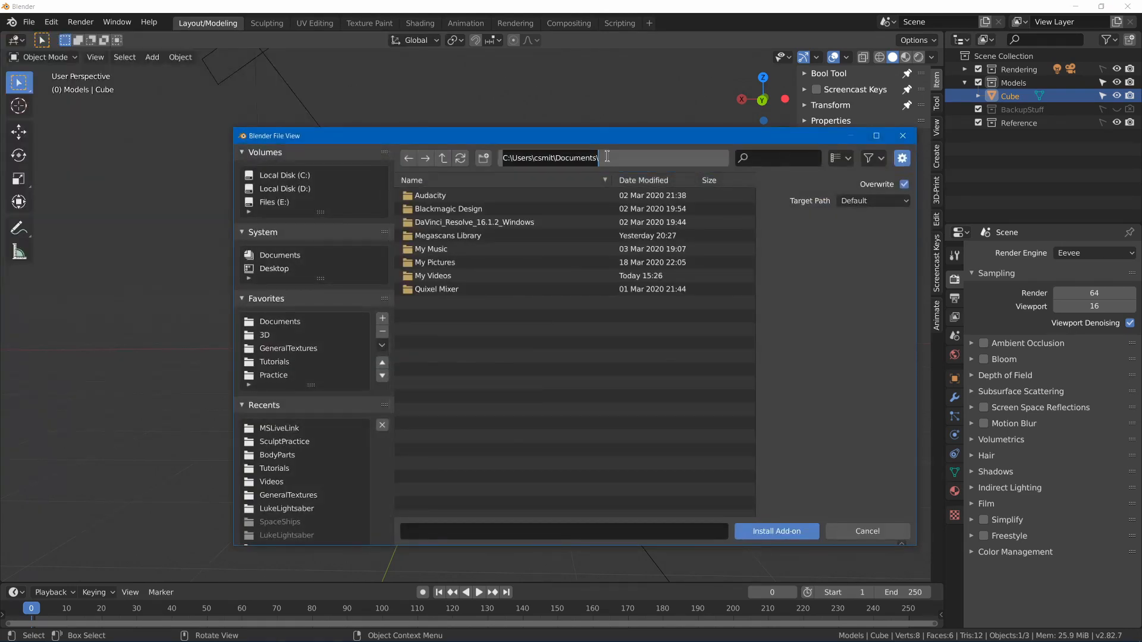
left_click(279, 427)
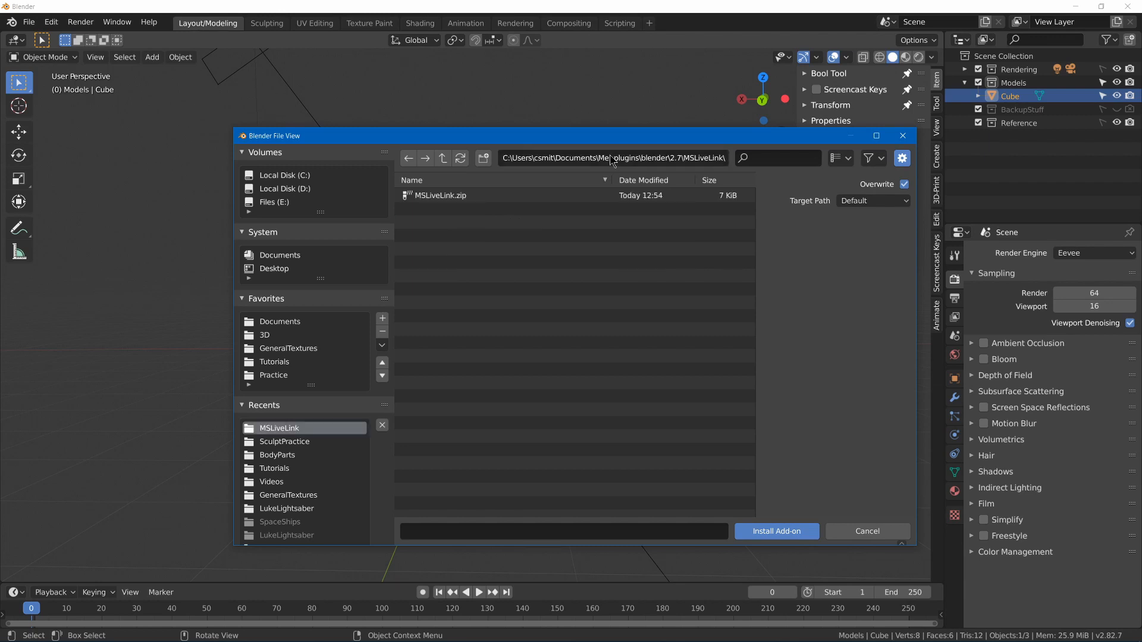
left_click(440, 195)
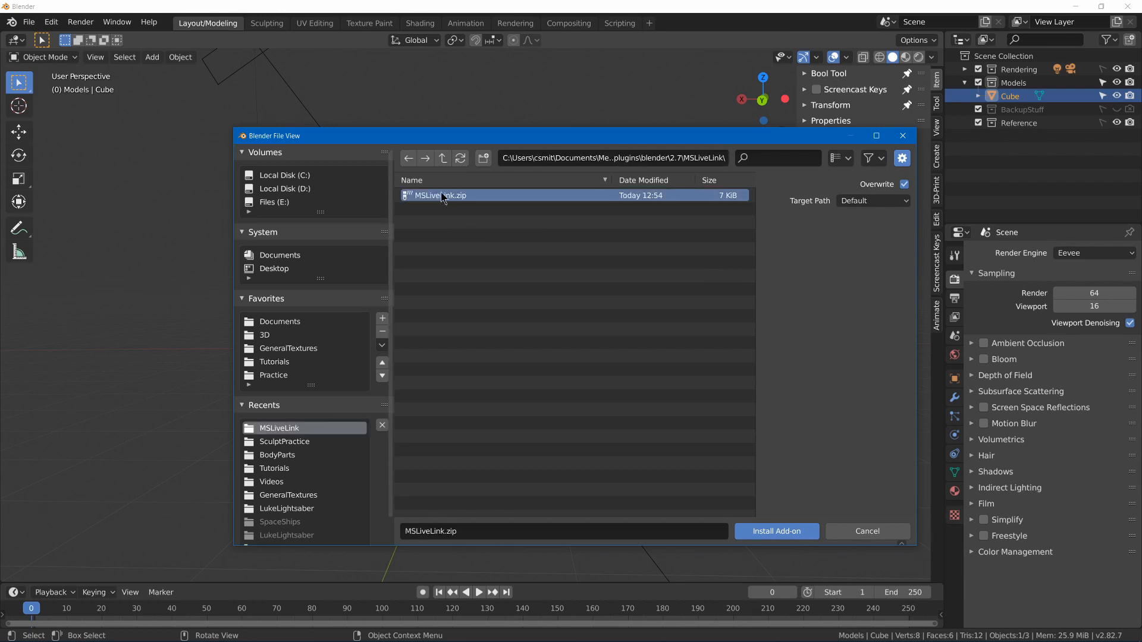
left_click(775, 531)
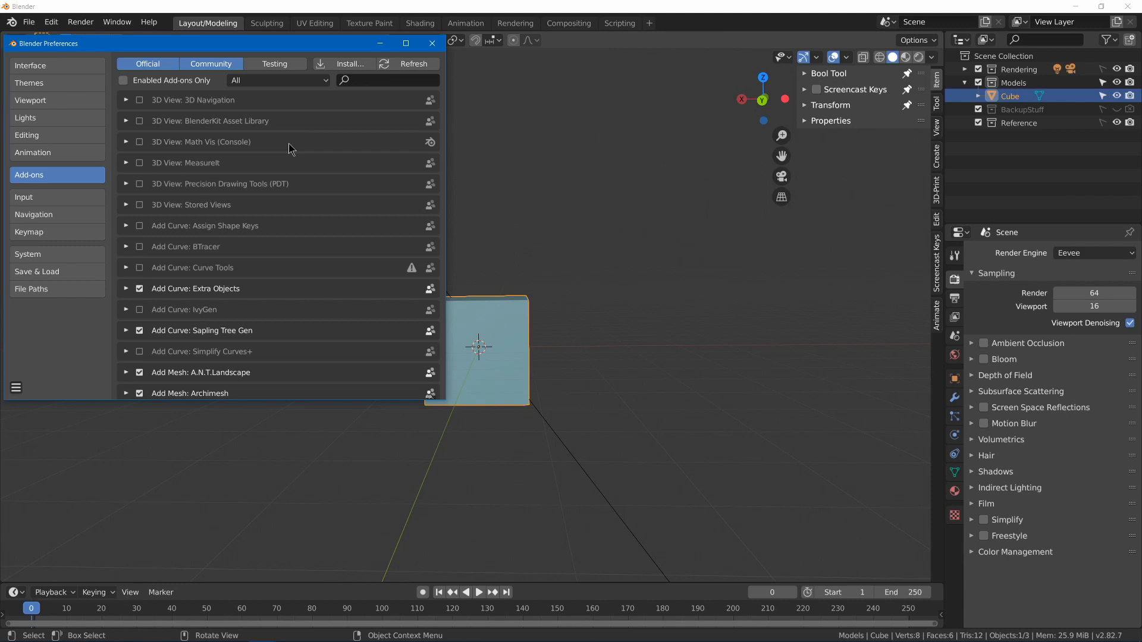
Search add-ons for 'mega' and confirm the Megascans Plugin is enabled.
left_click(386, 80)
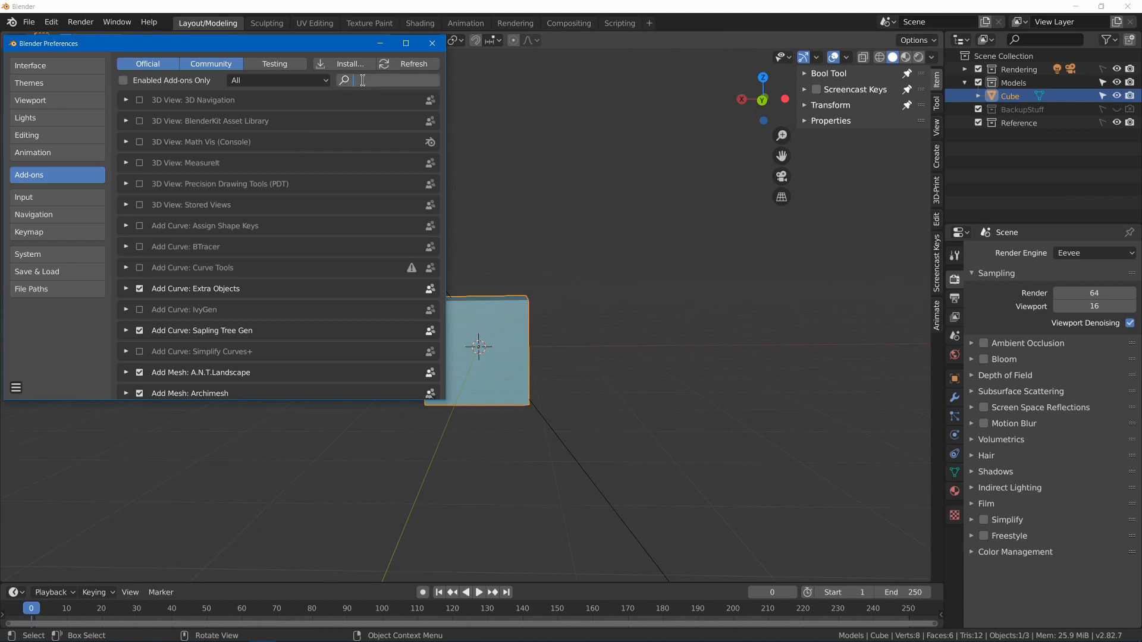
type("mega")
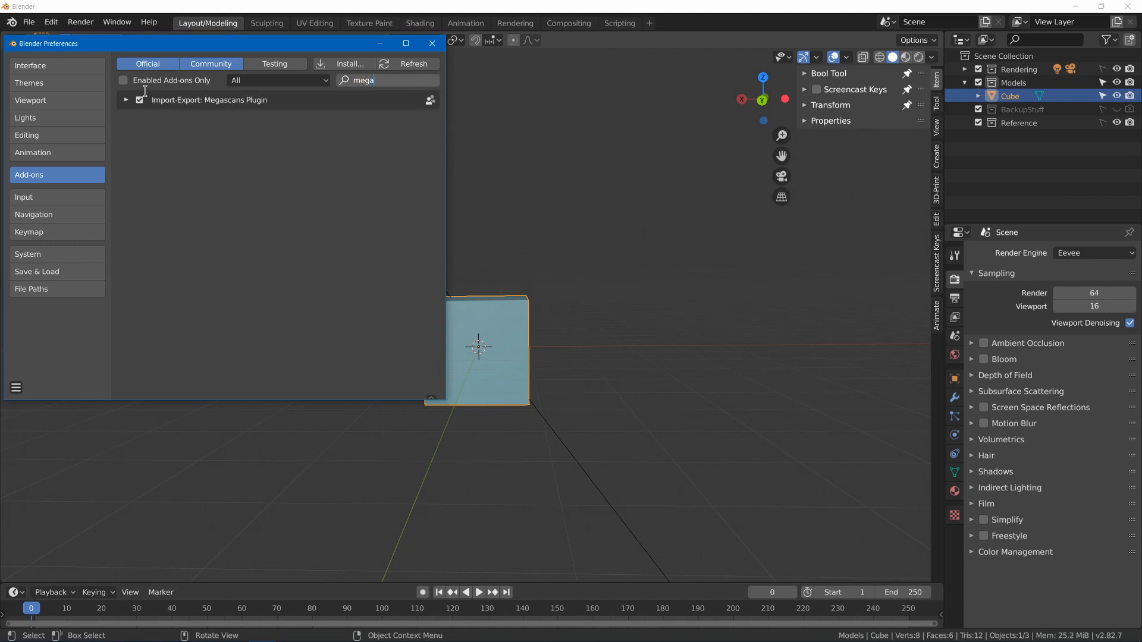
left_click(126, 100)
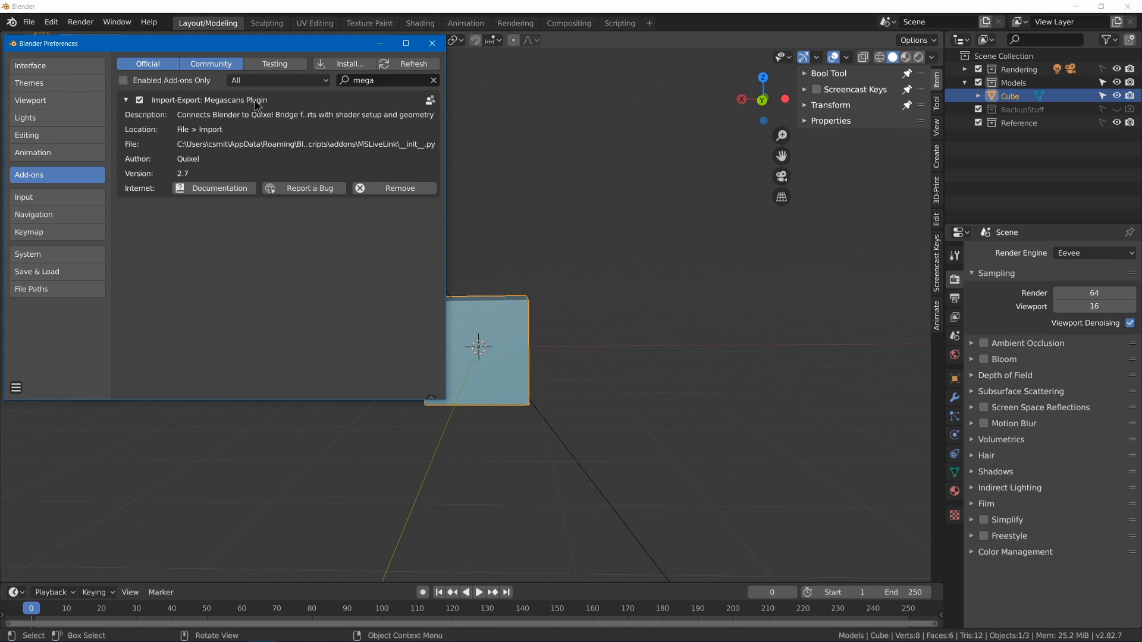
left_click(431, 42)
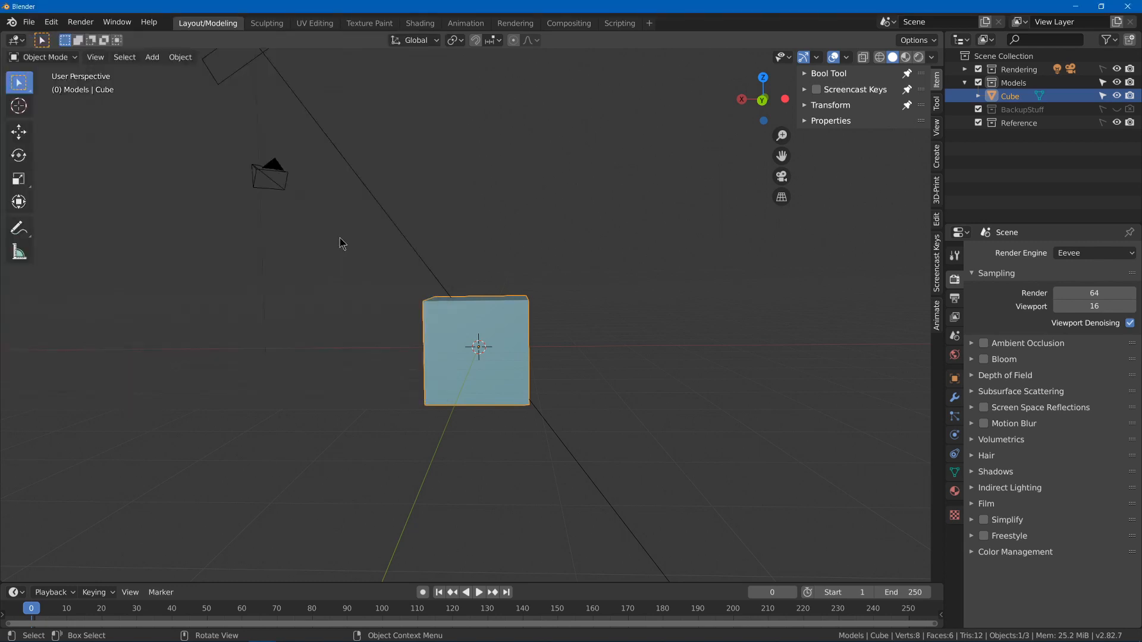
left_click(29, 22)
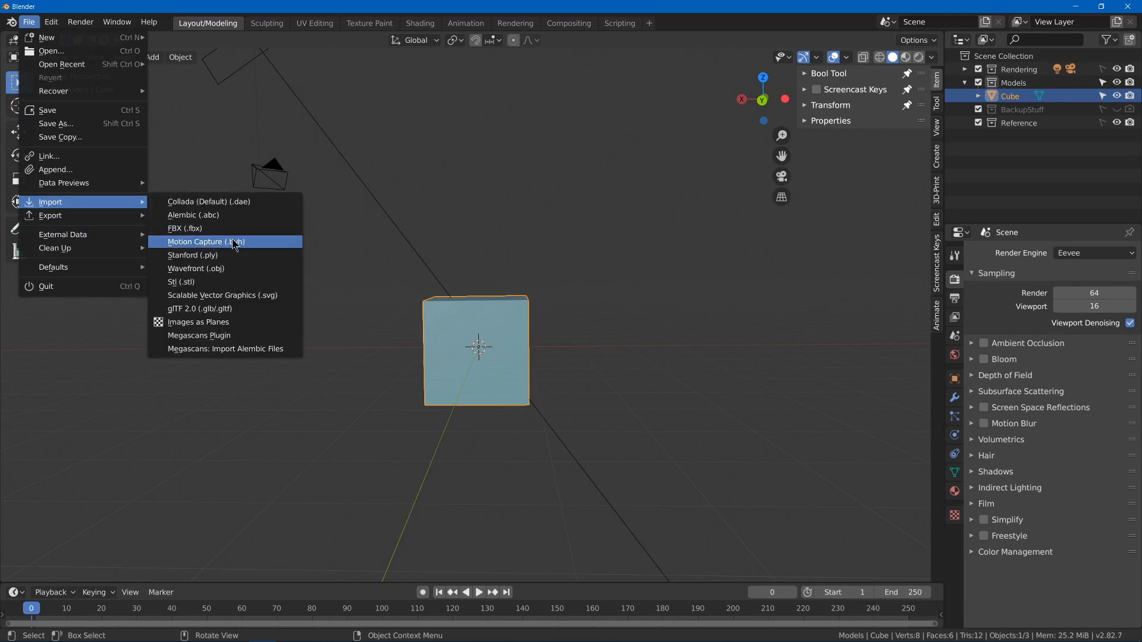
mouse_move(220, 341)
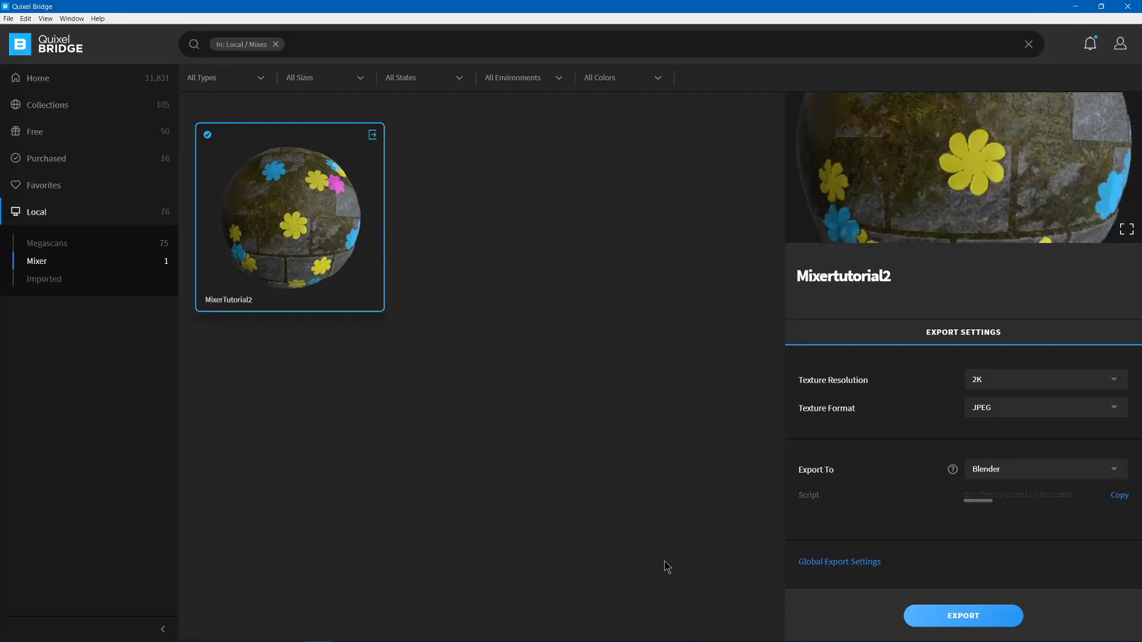
Send the Mixertutorial2 material from Quixel Bridge to Blender.
left_click(963, 615)
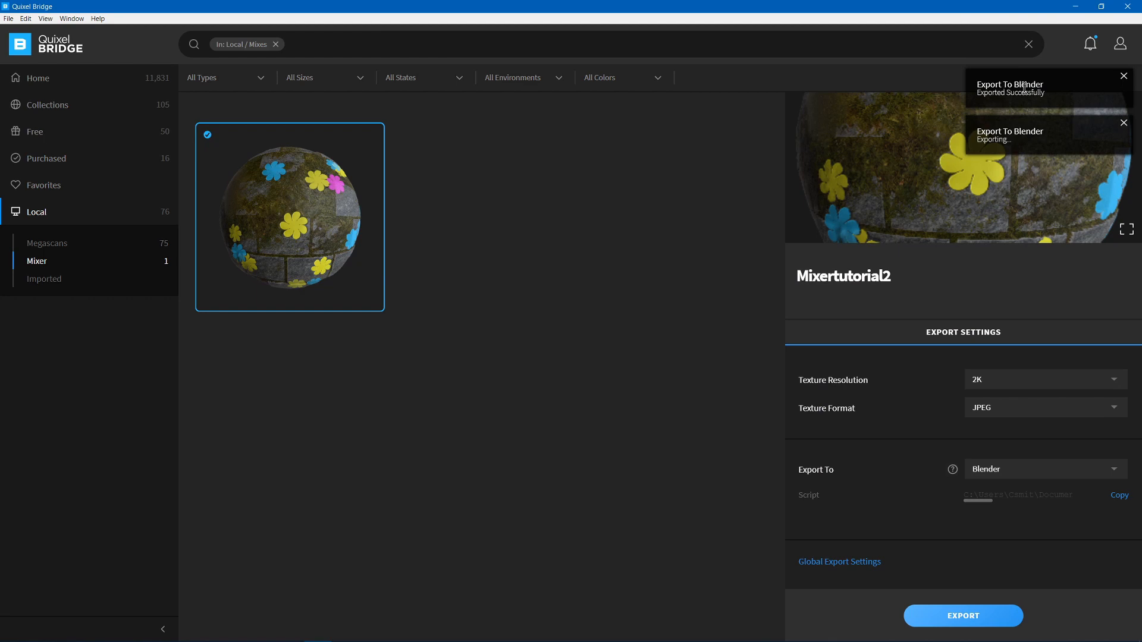
Return to Blender and browse the cube's available materials.
left_click(261, 631)
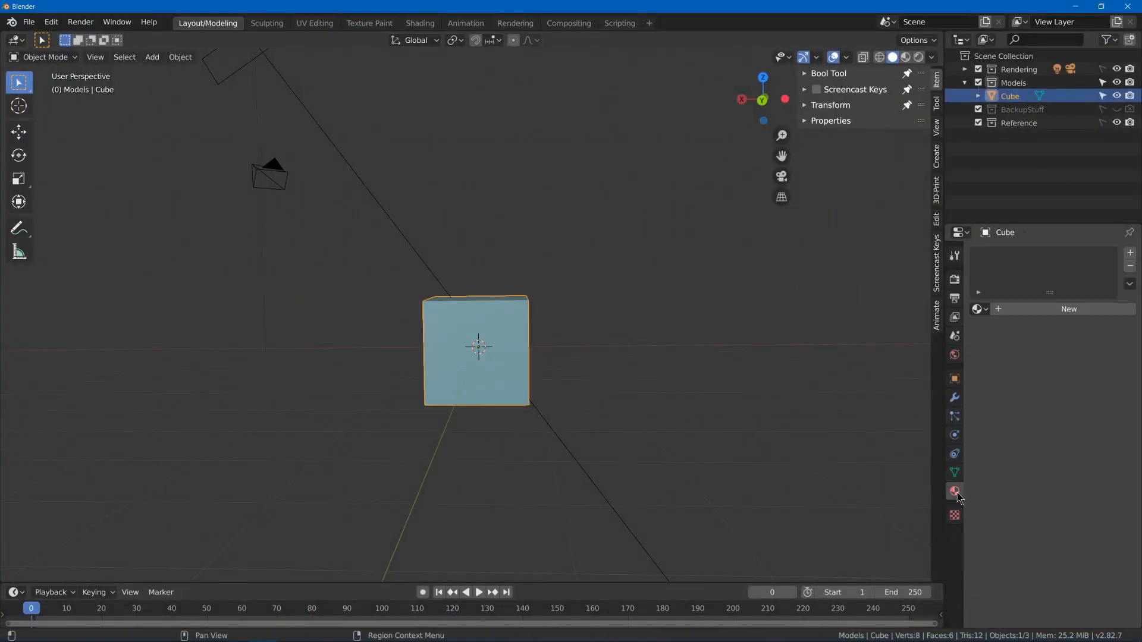
left_click(977, 309)
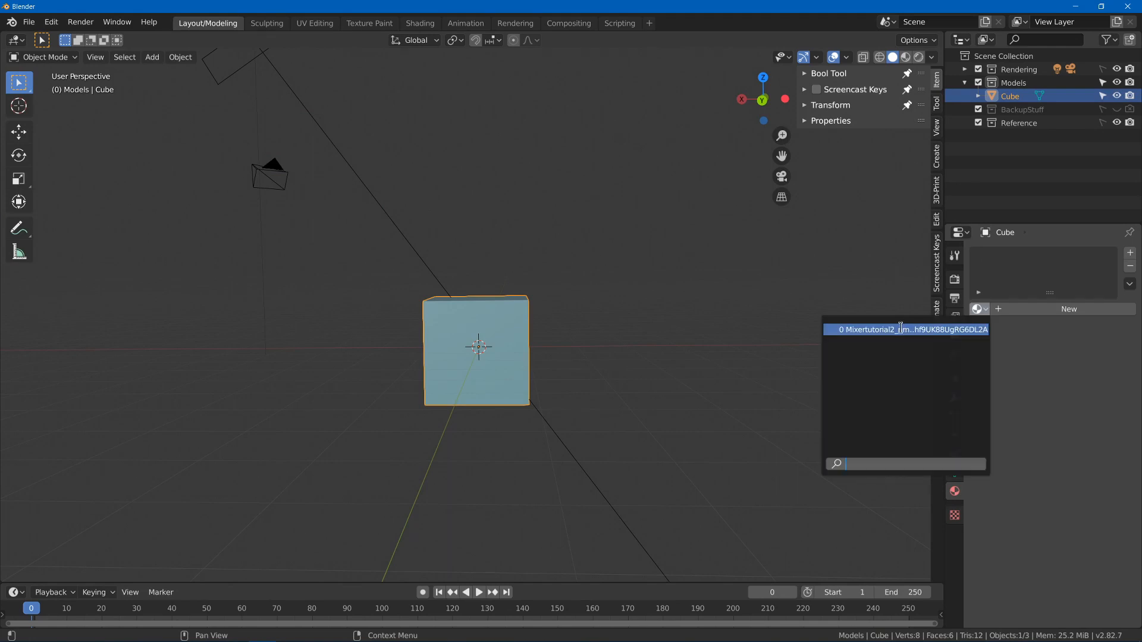
Give the cube the Mixertutorial2 material and retarget Bridge's export to Unreal Engine.
left_click(905, 329)
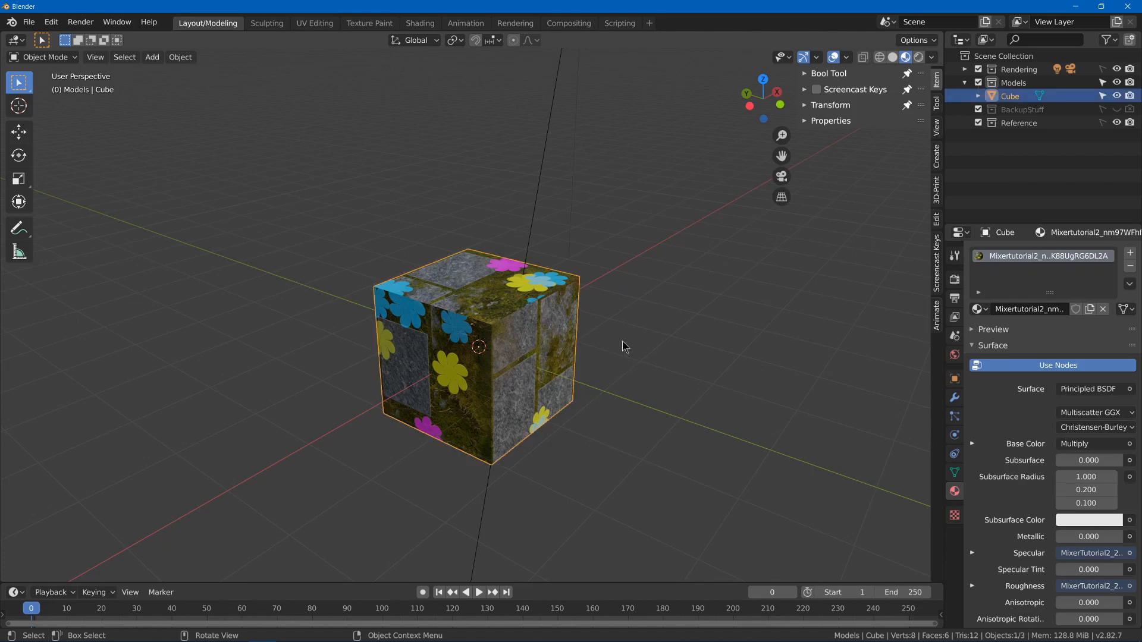
left_click(29, 22)
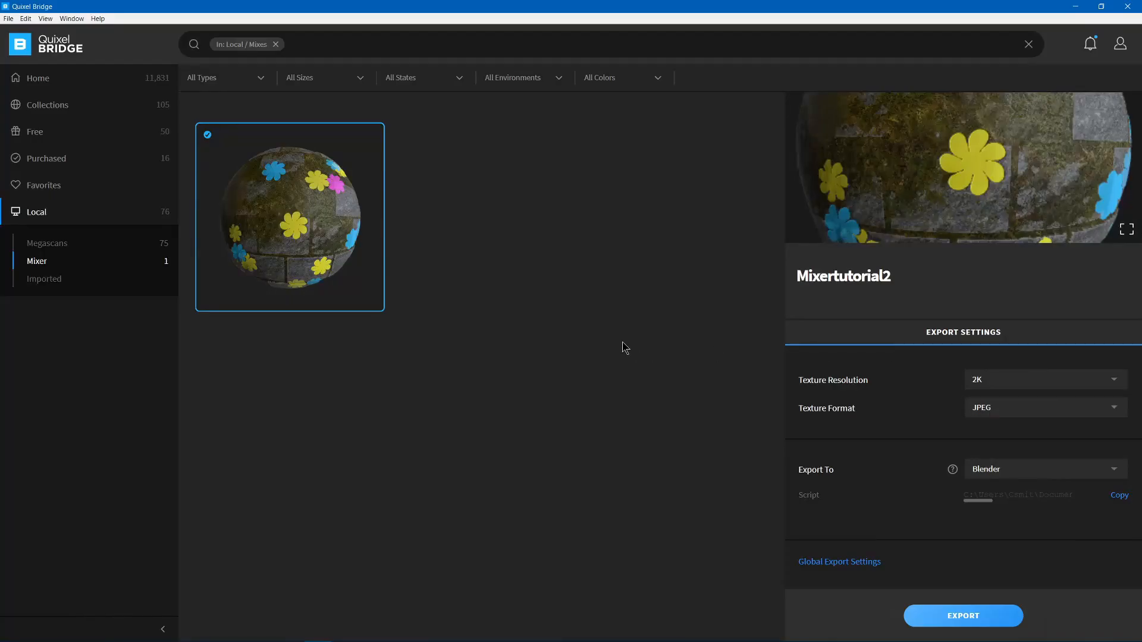
left_click(1043, 468)
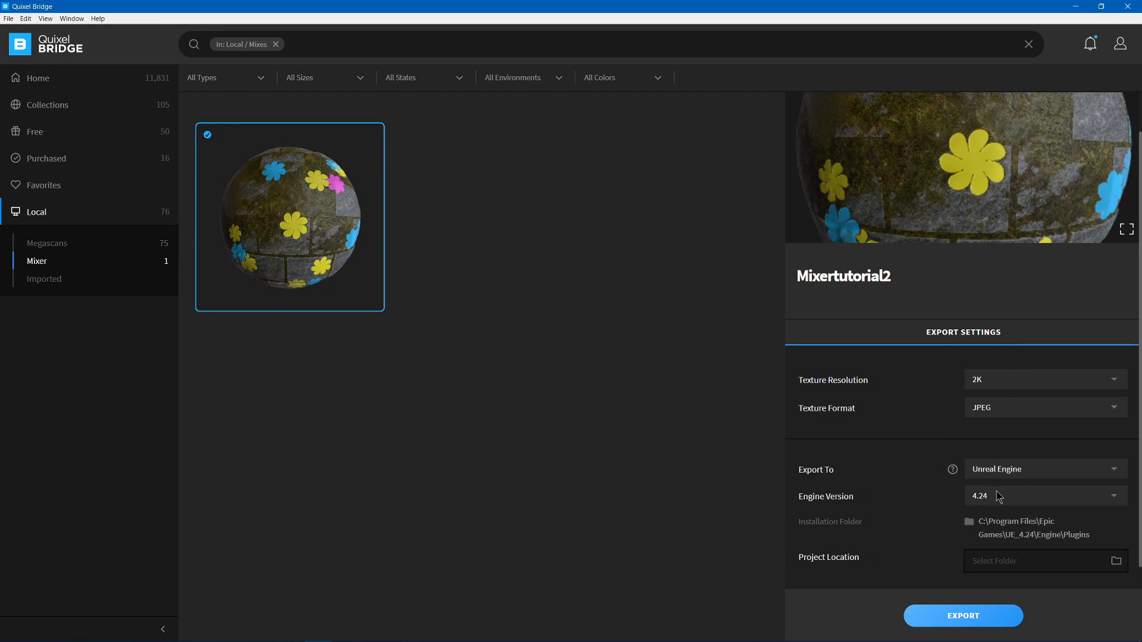
Check the Unreal Engine 4.24 target and plugin folder, then view global export settings.
scroll("down", 3)
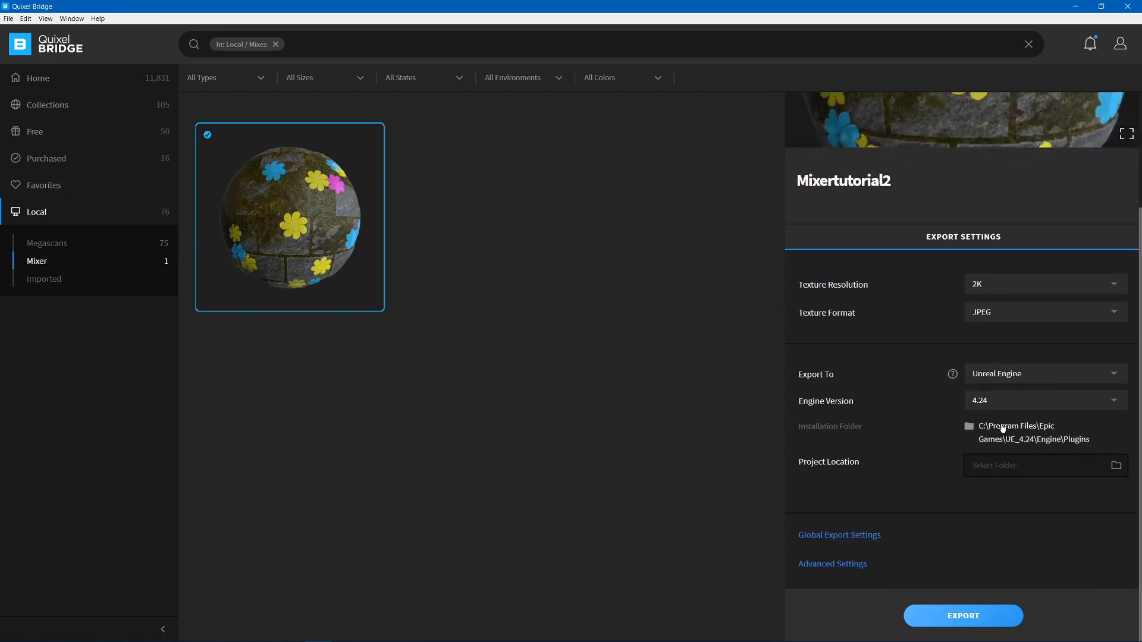
mouse_move(1019, 431)
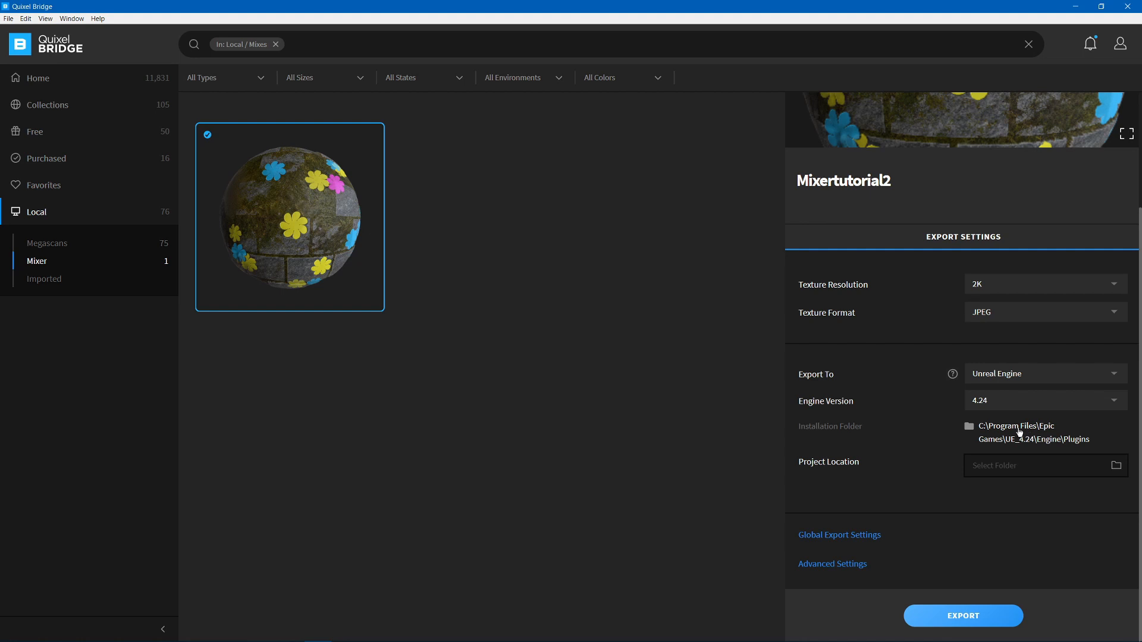
mouse_move(1001, 442)
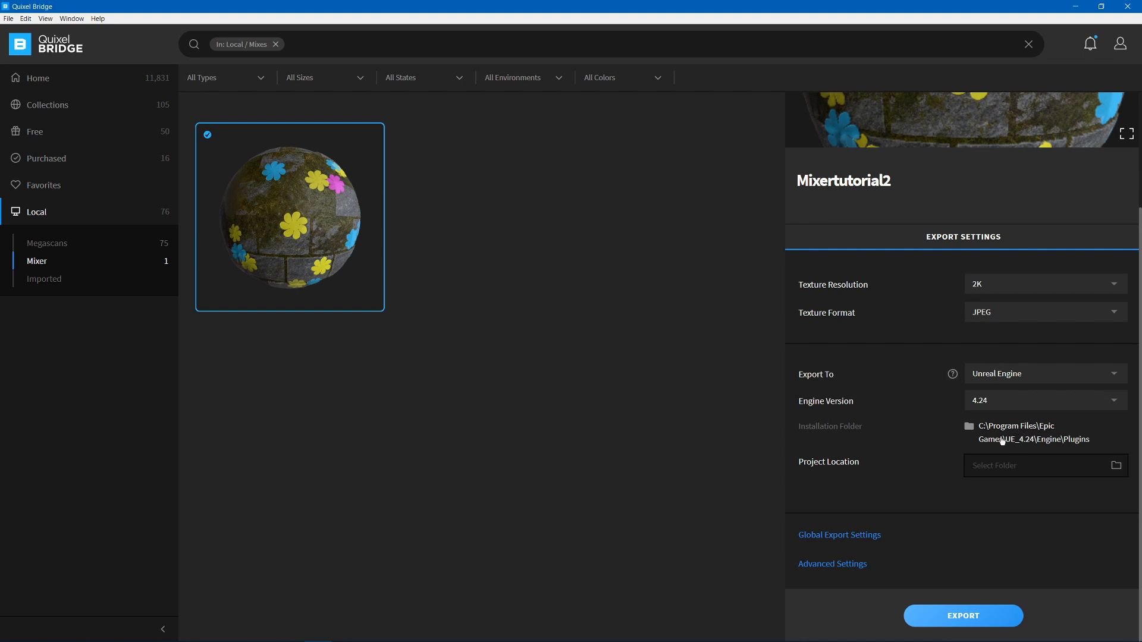
mouse_move(1078, 447)
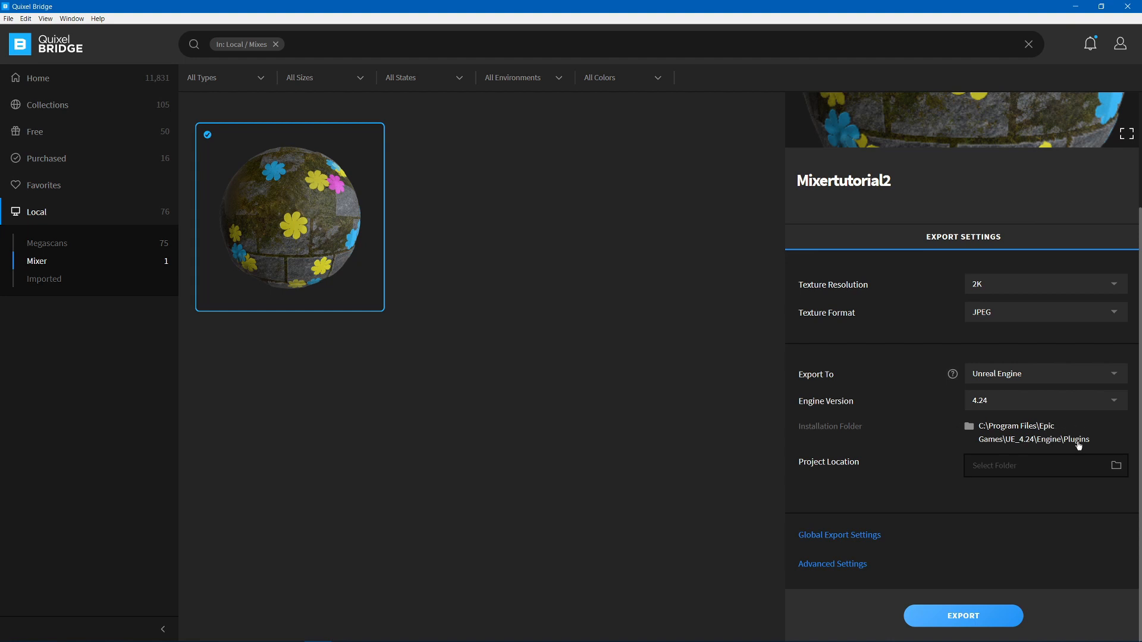
left_click(1034, 465)
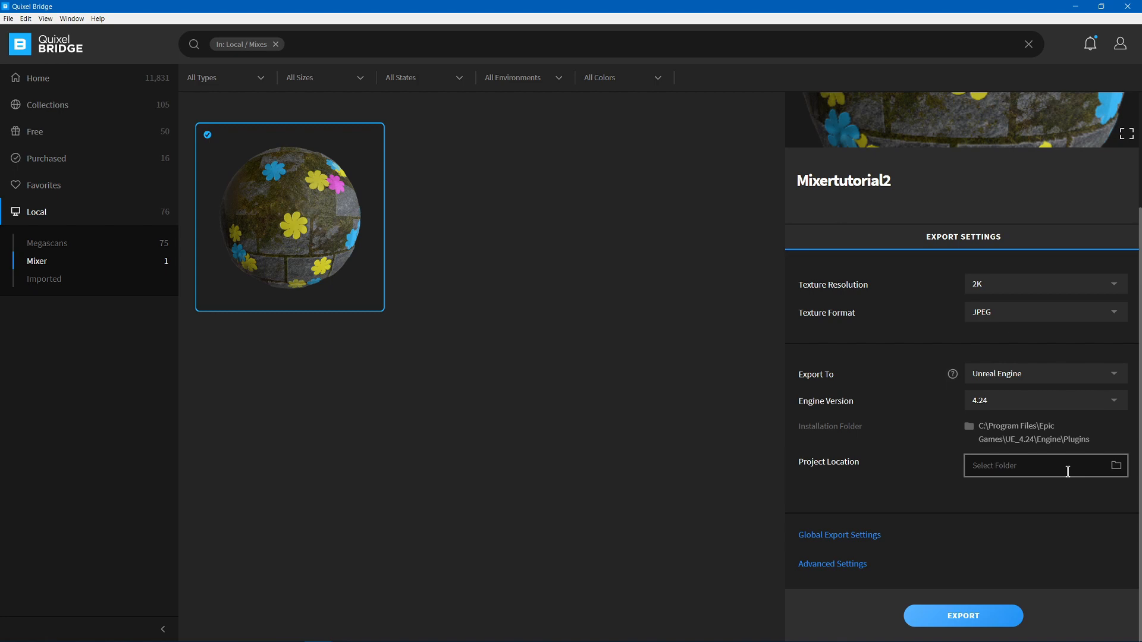
left_click(839, 535)
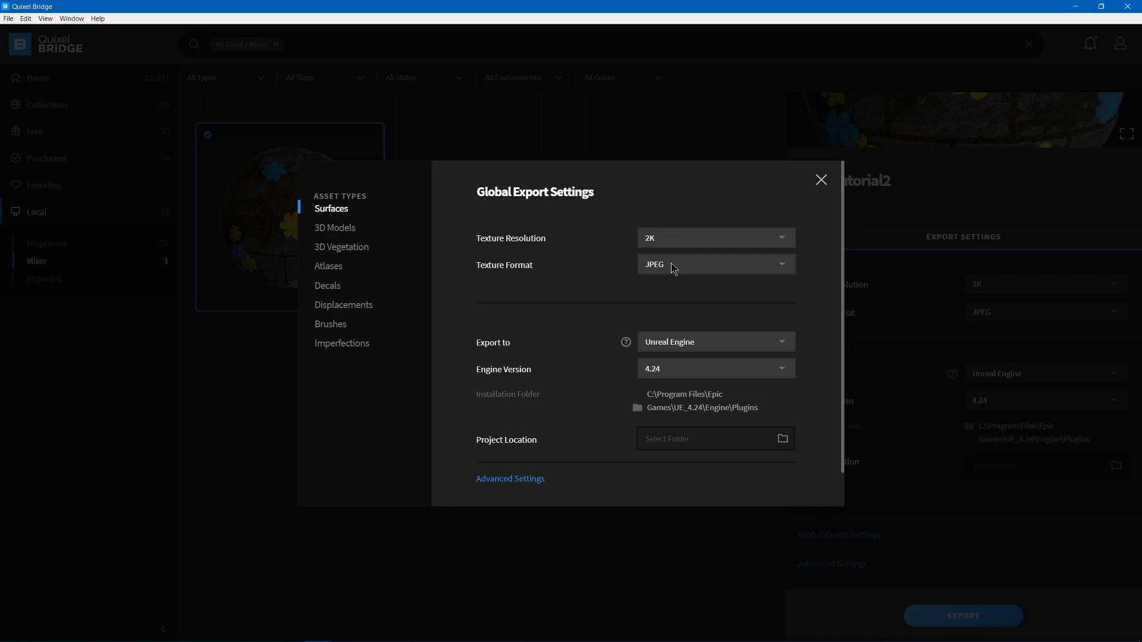
Close global export settings and review advanced options for filename format and map names.
left_click(821, 180)
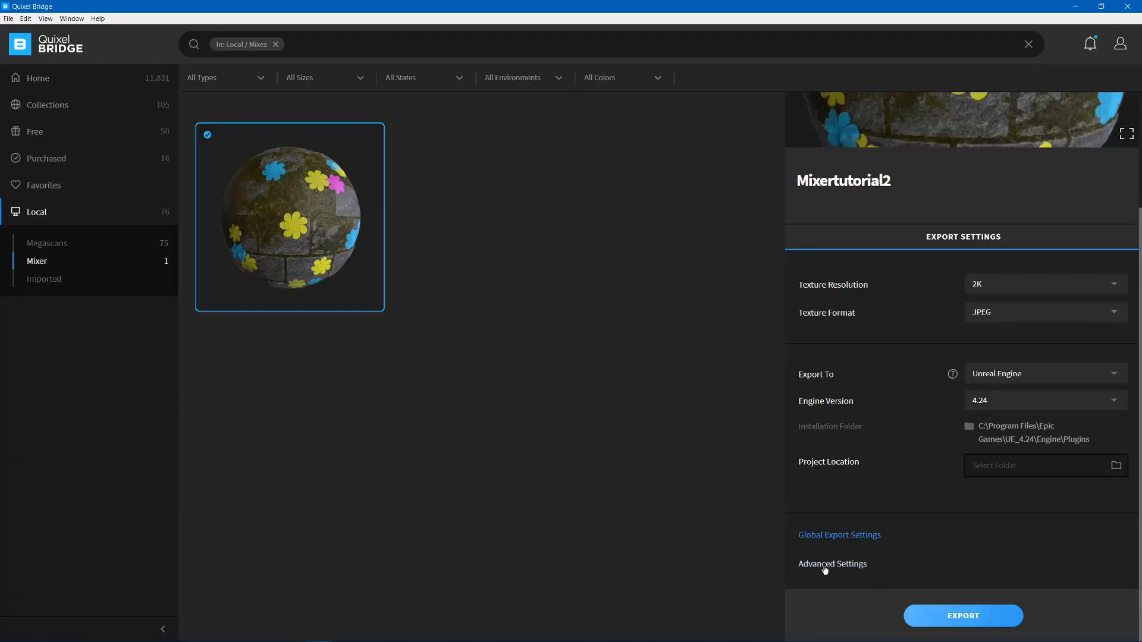
left_click(831, 564)
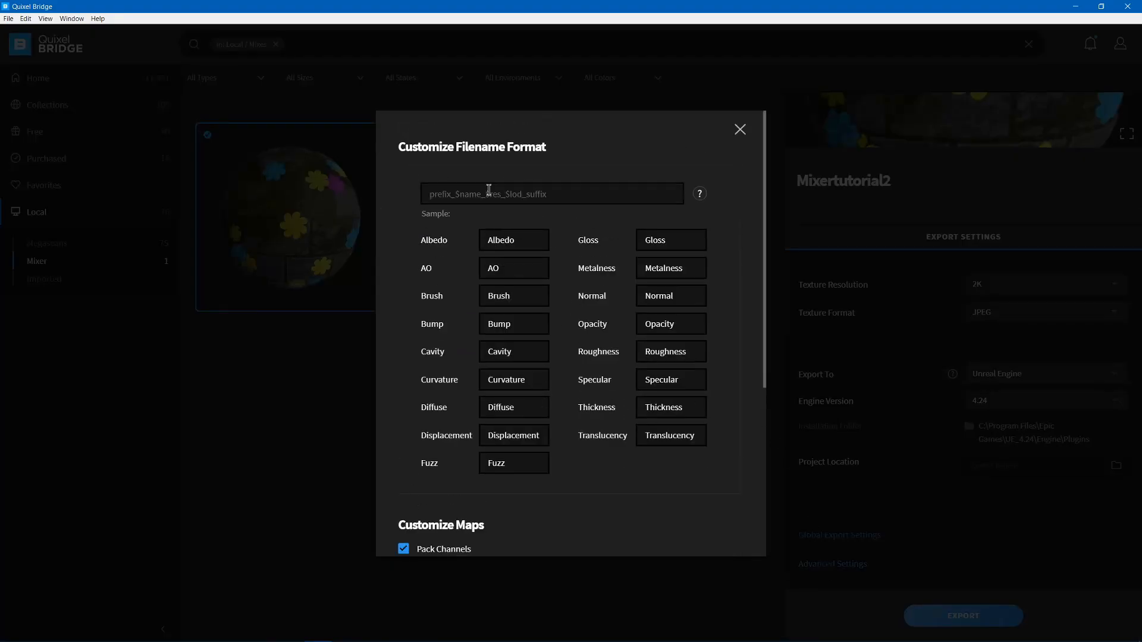
scroll("down", 3)
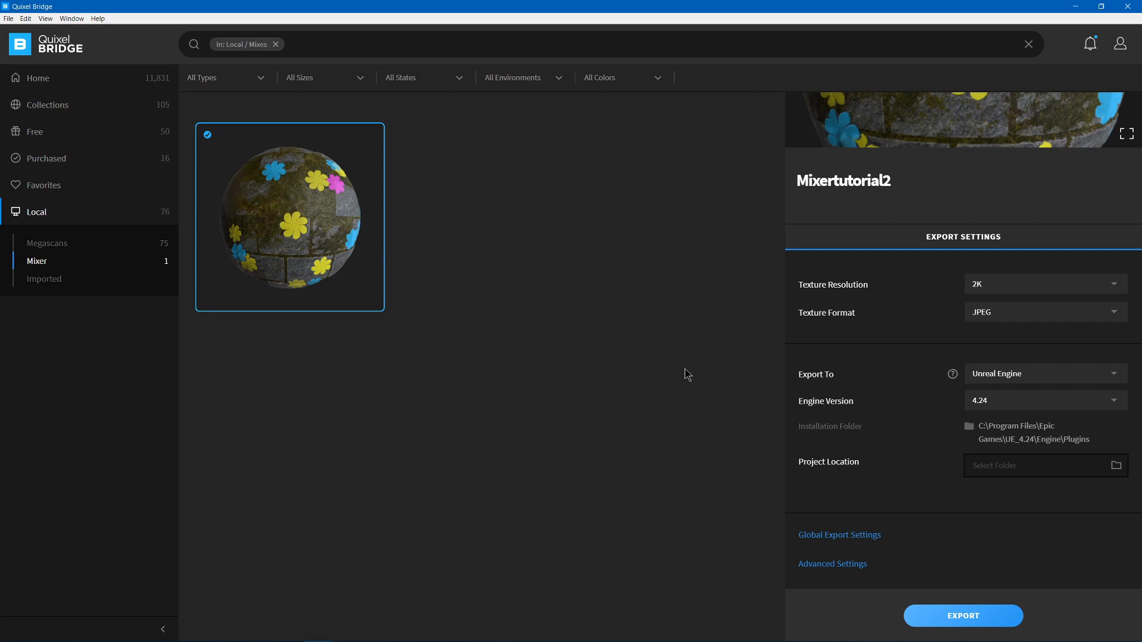
mouse_move(962, 616)
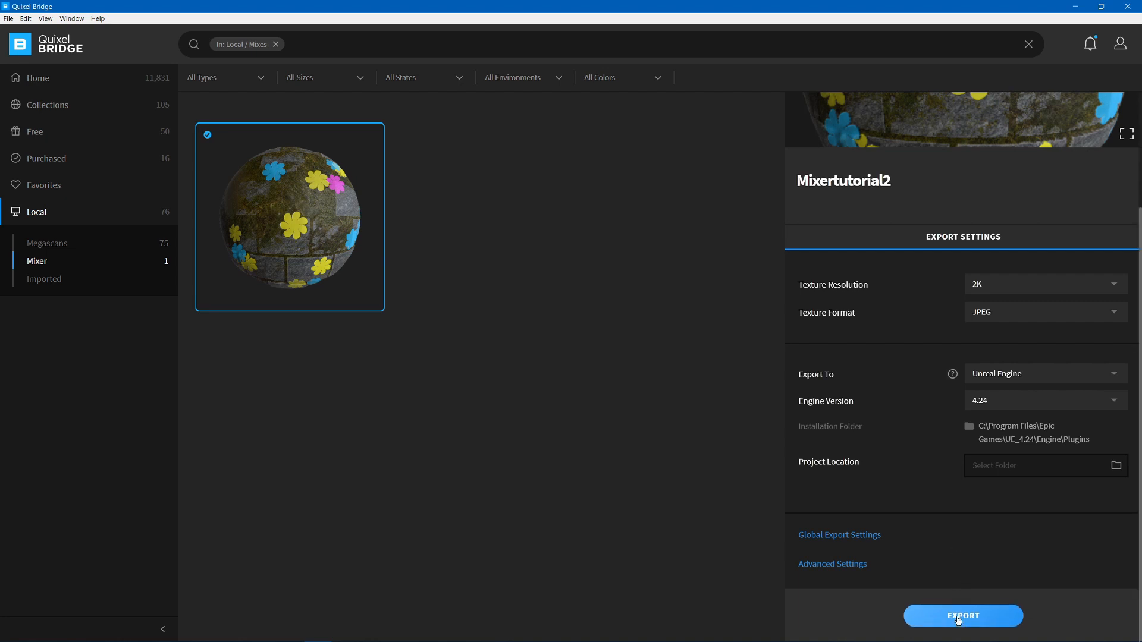
mouse_move(990, 97)
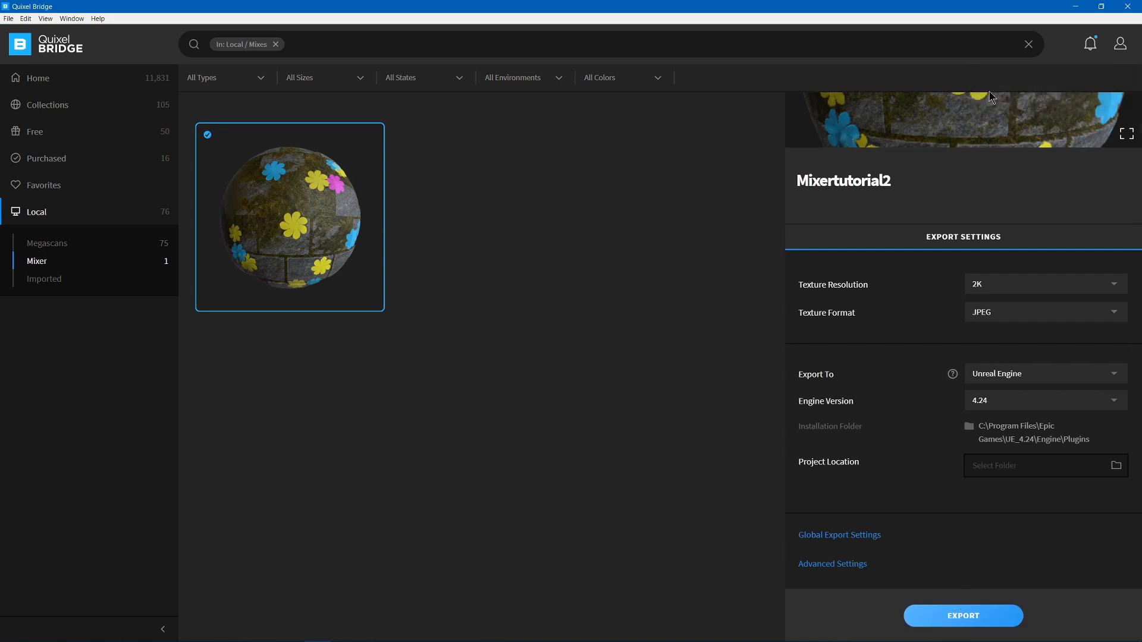
Export to Unreal, update the outdated project, and open Mixertutorial2_00_inst.
left_click(961, 616)
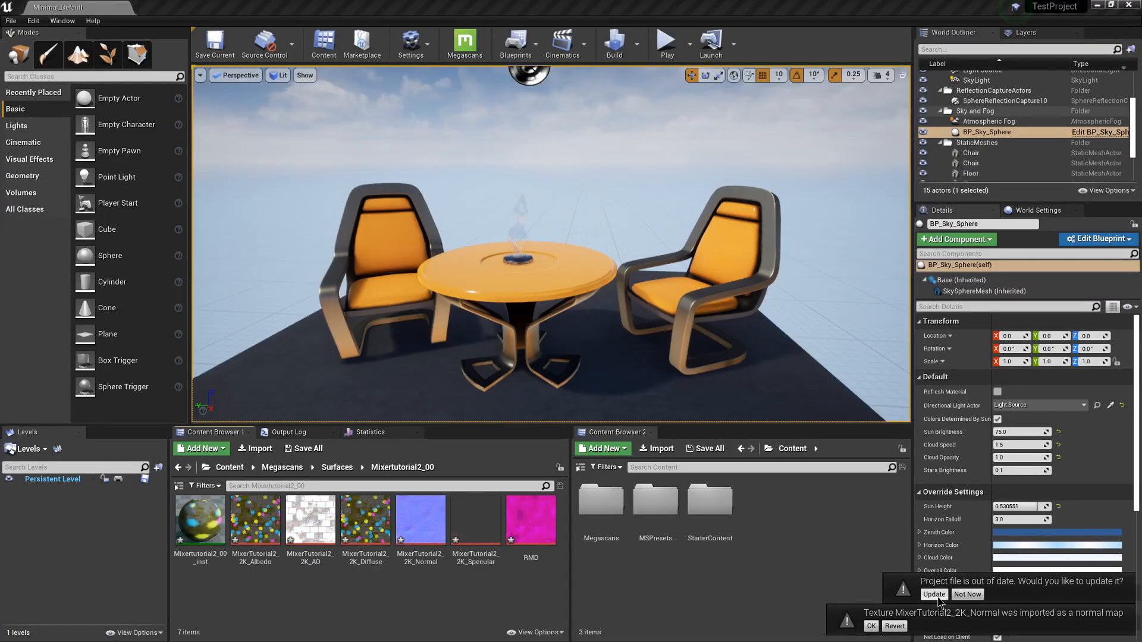
left_click(934, 594)
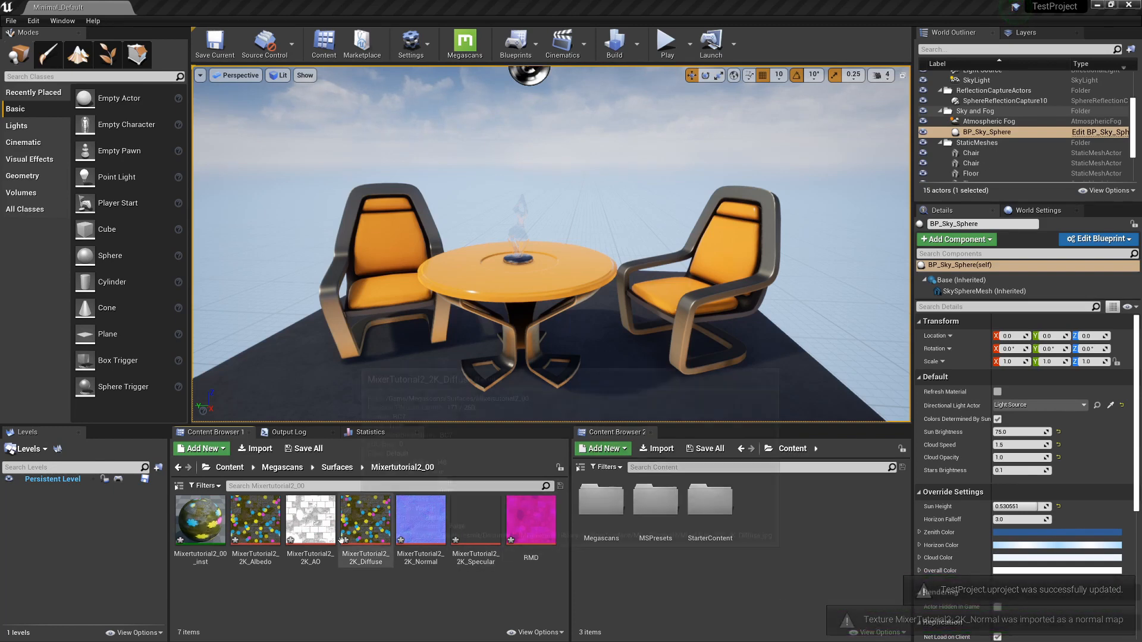
double_click(200, 518)
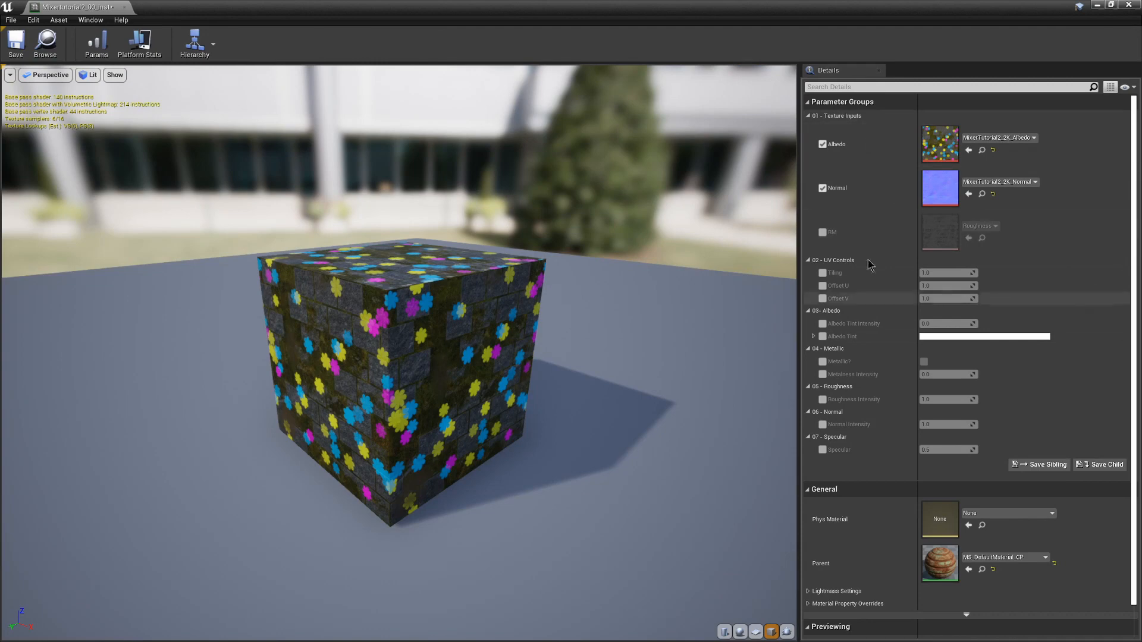
scroll("down", 3)
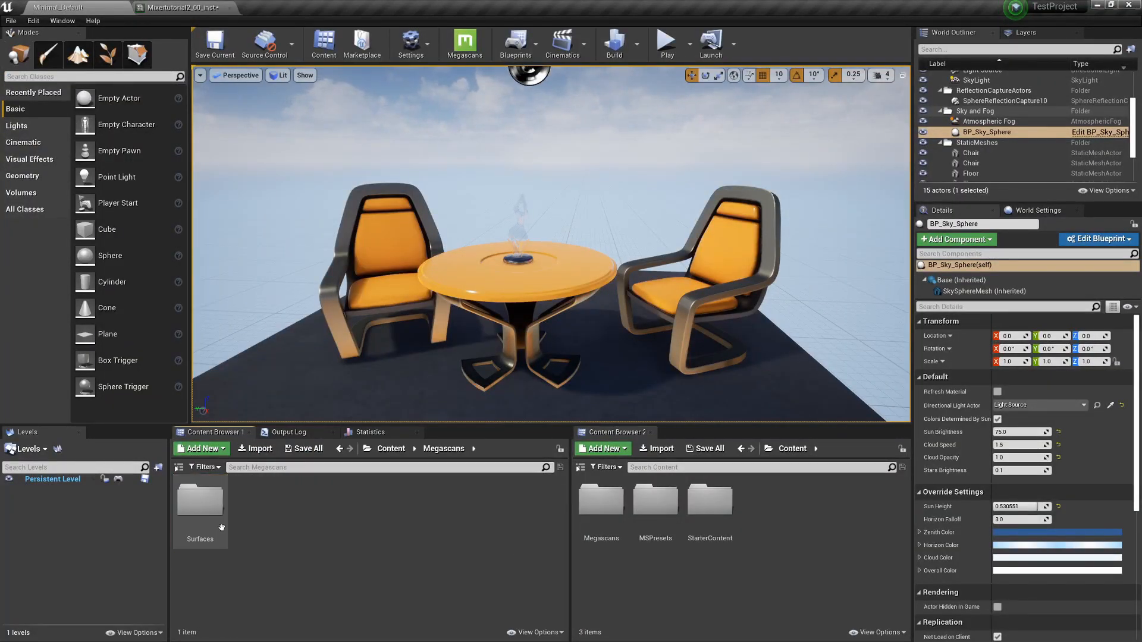
Delete MixerTutorial2_2K_Diffuse from the Mixertutorial2_00 folder and save all assets.
double_click(200, 500)
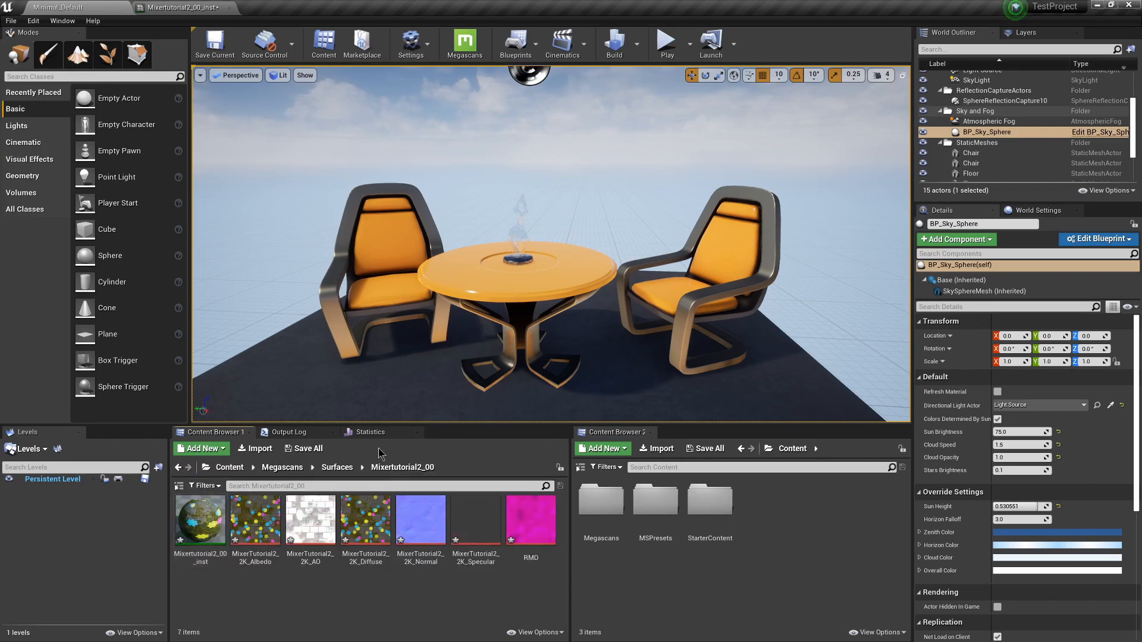
mouse_move(200, 517)
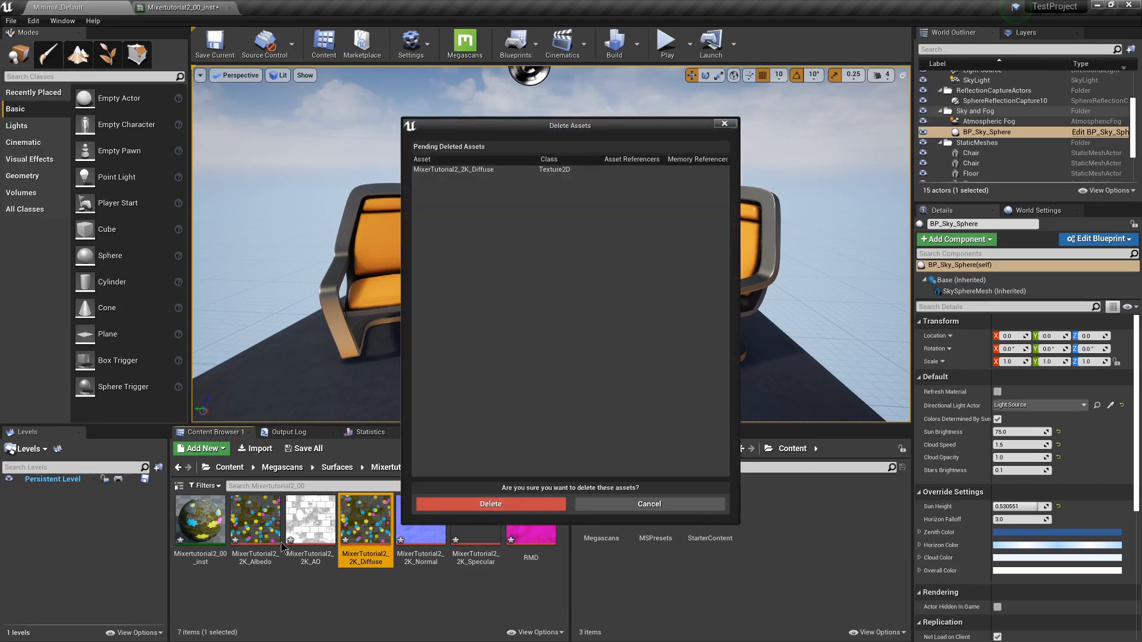
left_click(490, 504)
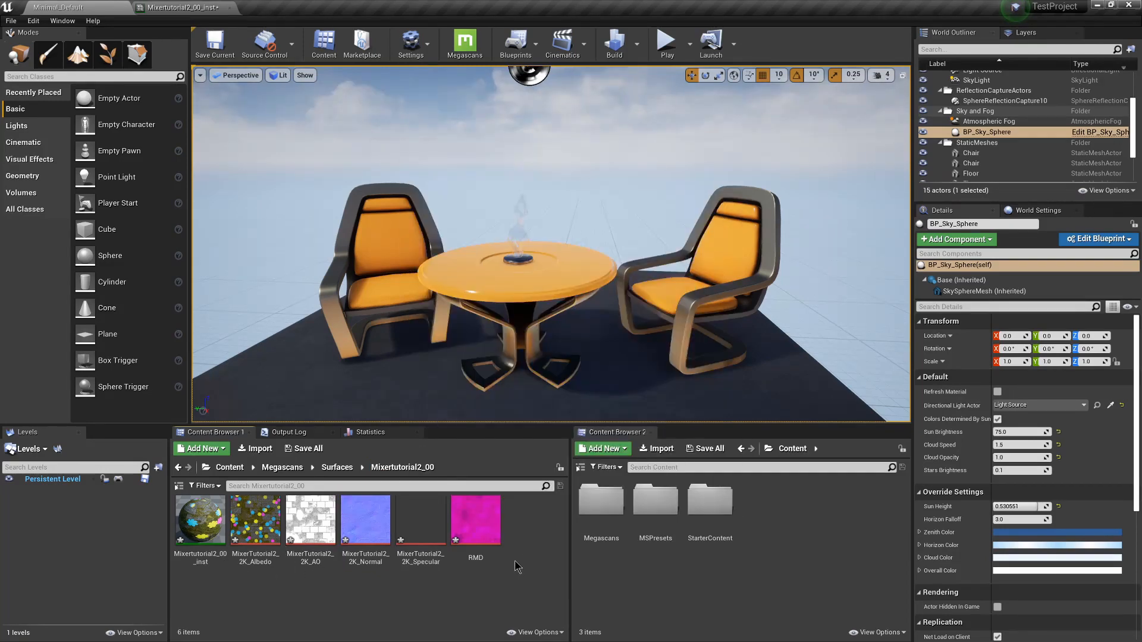
left_click(308, 448)
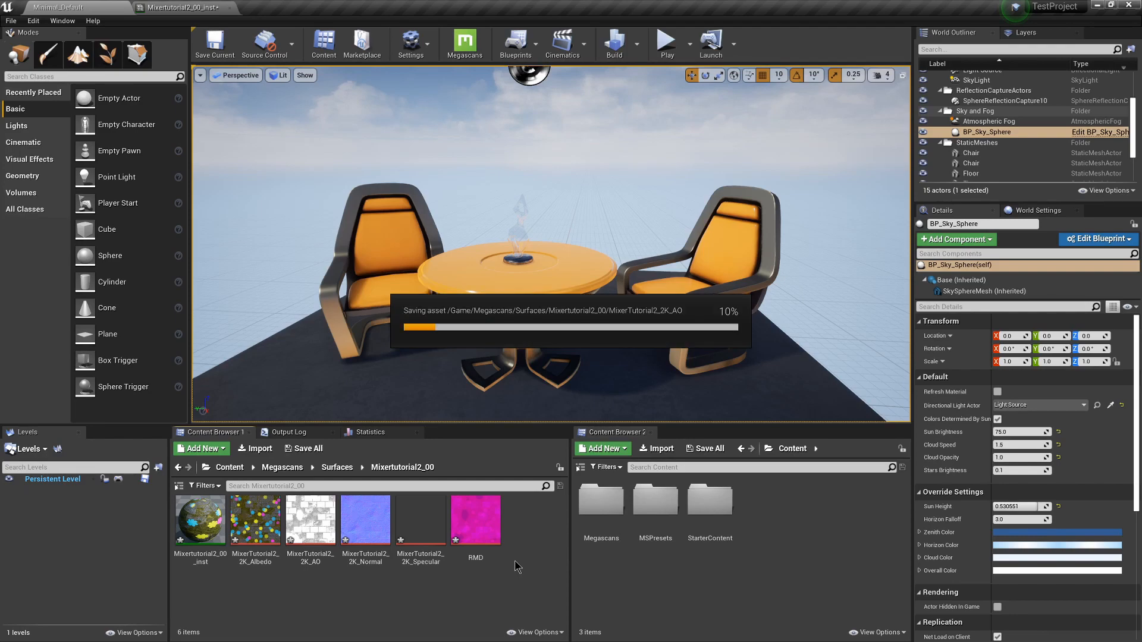